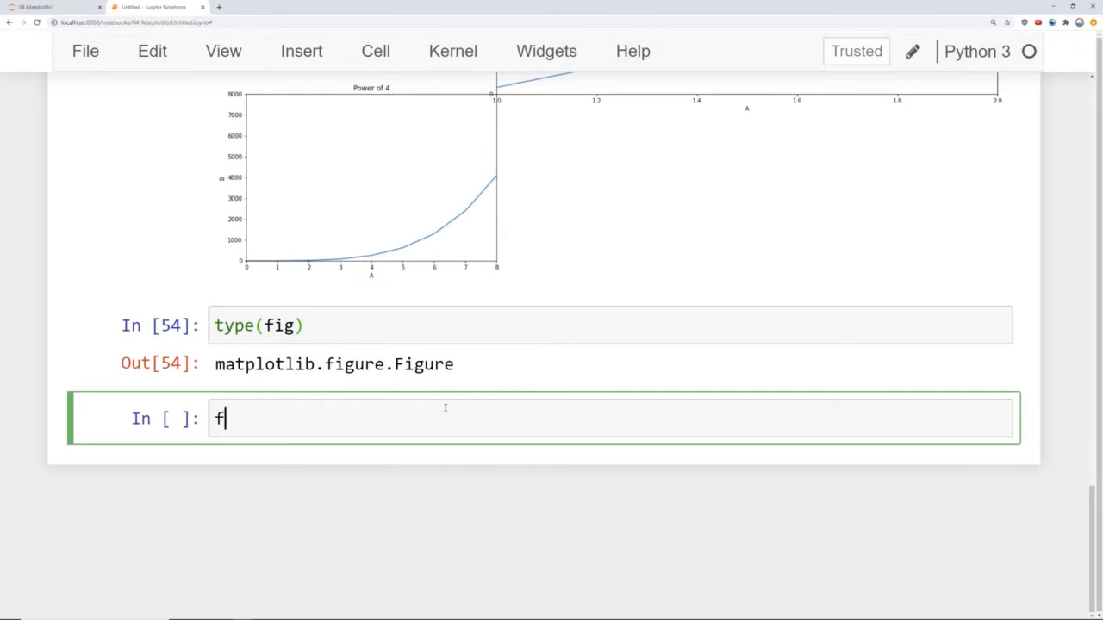
- Create fig = plt.figure() and full-size axes1 = fig.add_axes([0,0,1,1])
{"action": "type", "text": "ig ="}
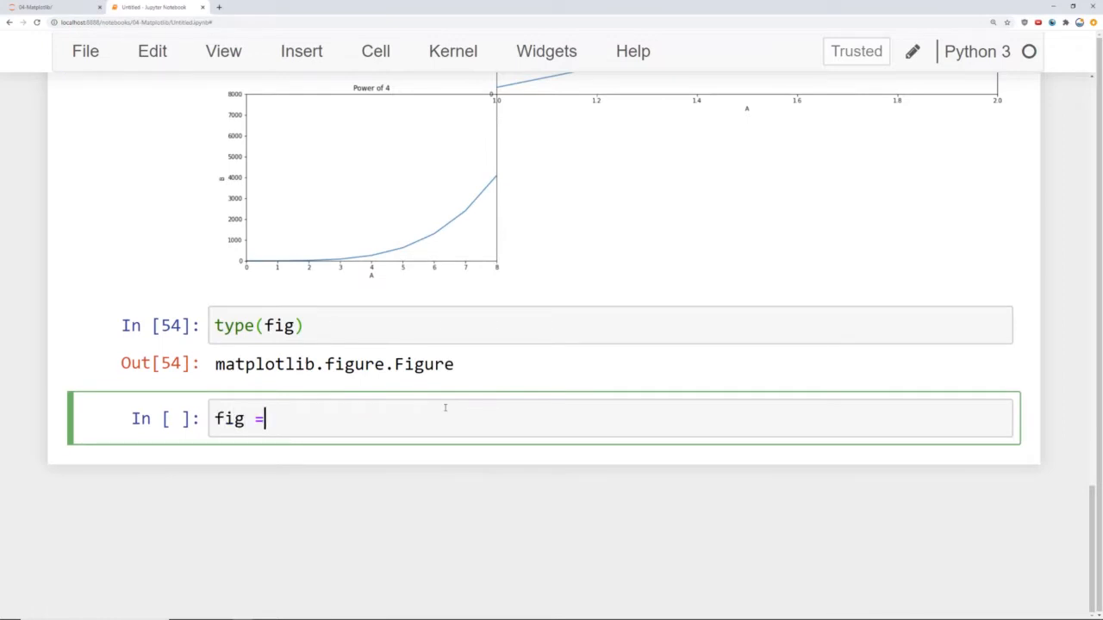
{"action": "type", "text": "plt.fig"}
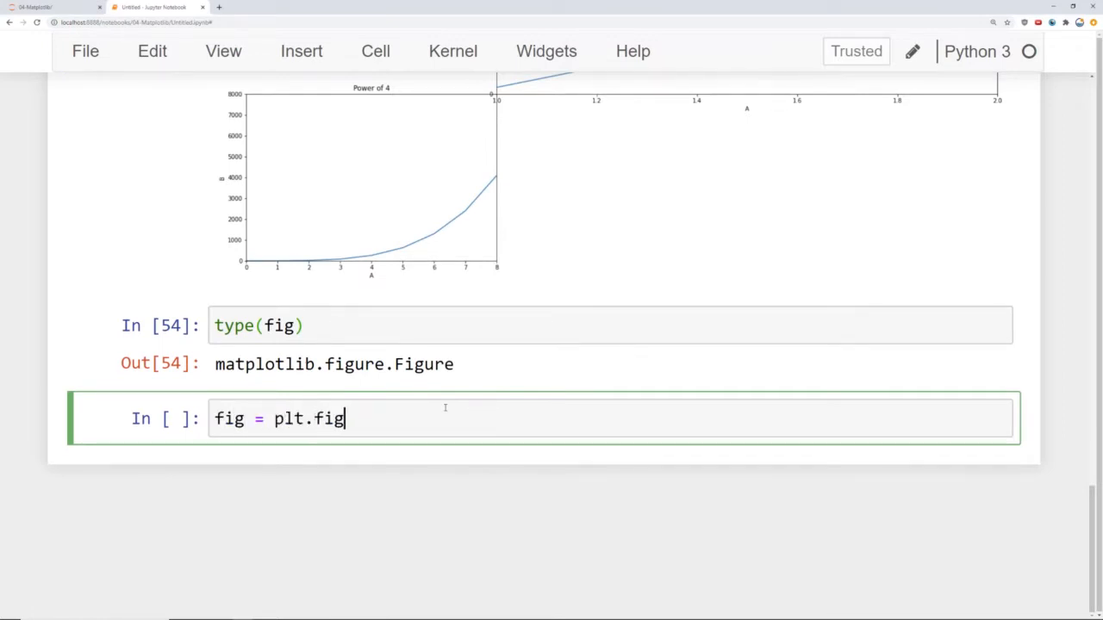
{"action": "type", "text": "ure()"}
{"action": "type", "text": "axes1"}
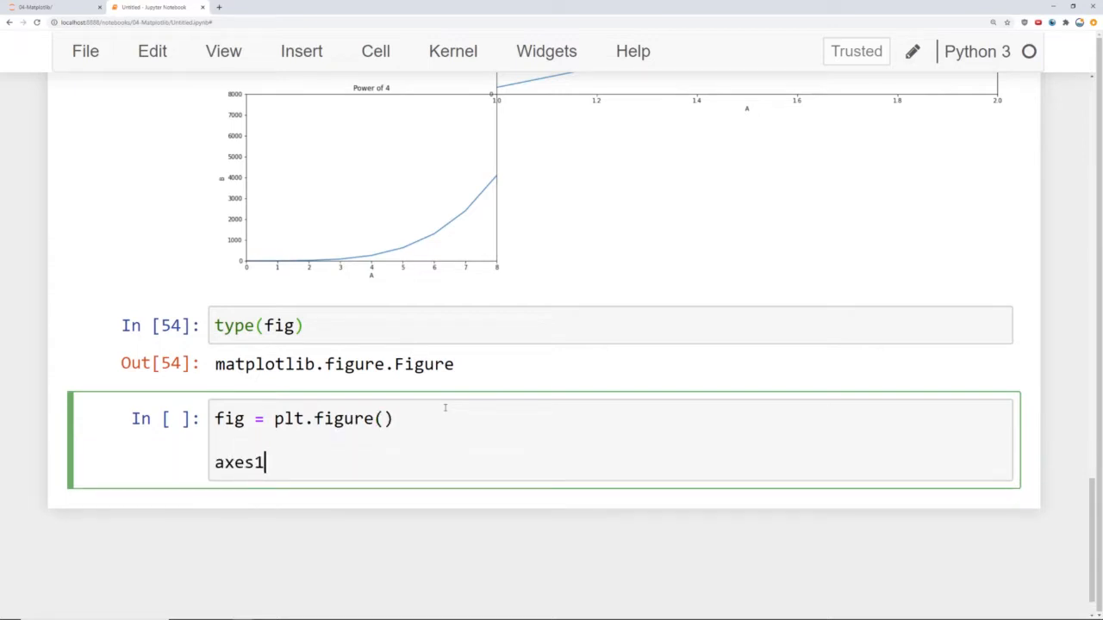
{"action": "type", "text": "= fig."}
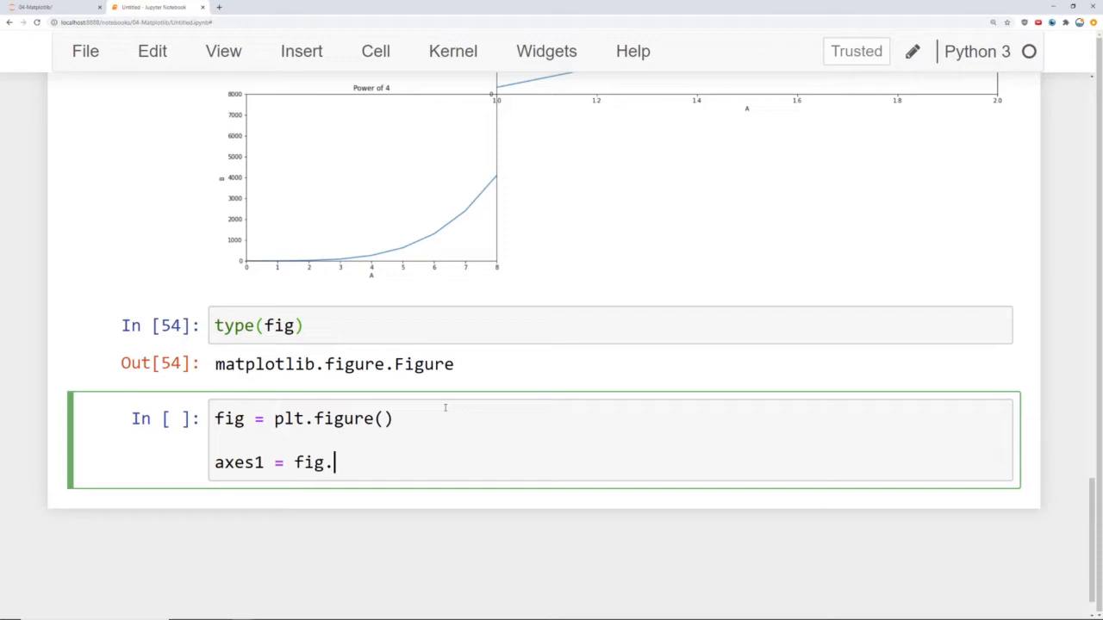
{"action": "type", "text": "add_axes()"}
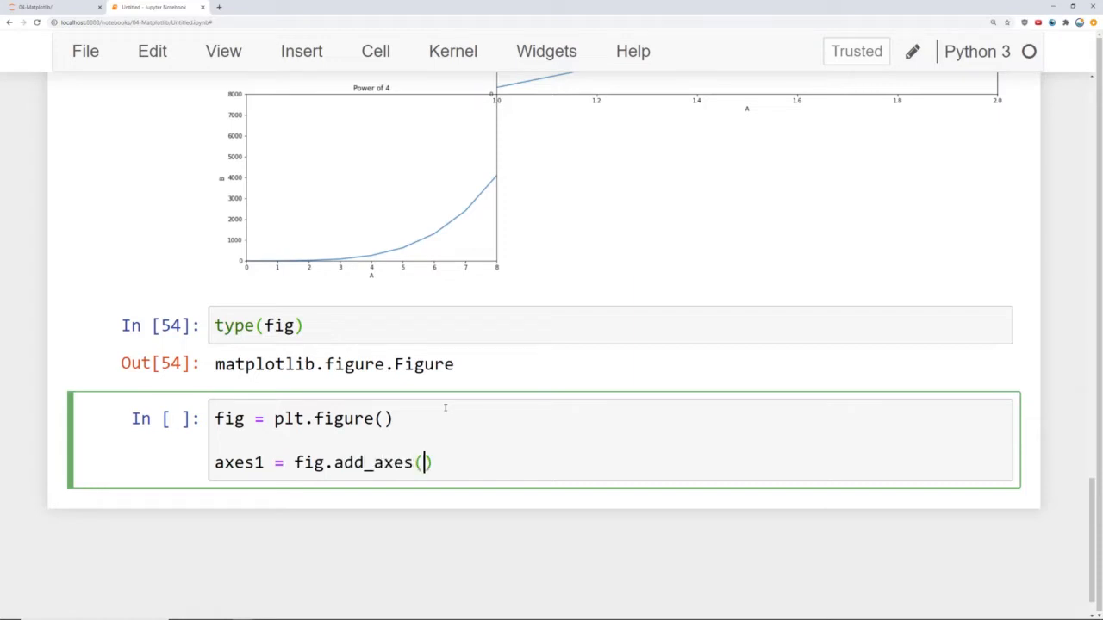
{"action": "type", "text": "[0,0,"}
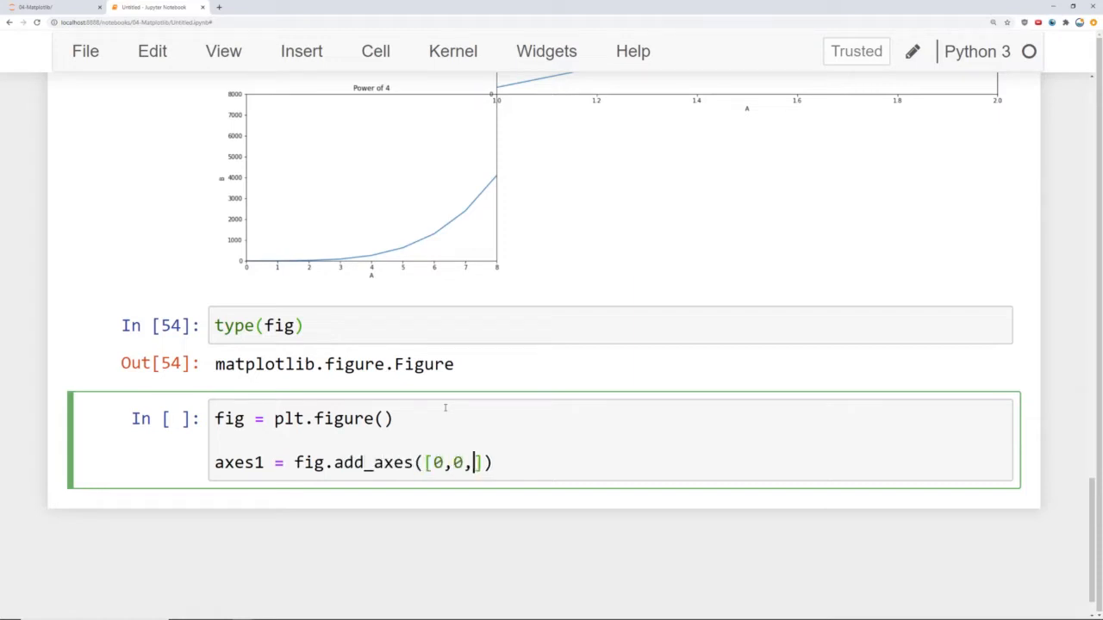
{"action": "type", "text": "1,1"}
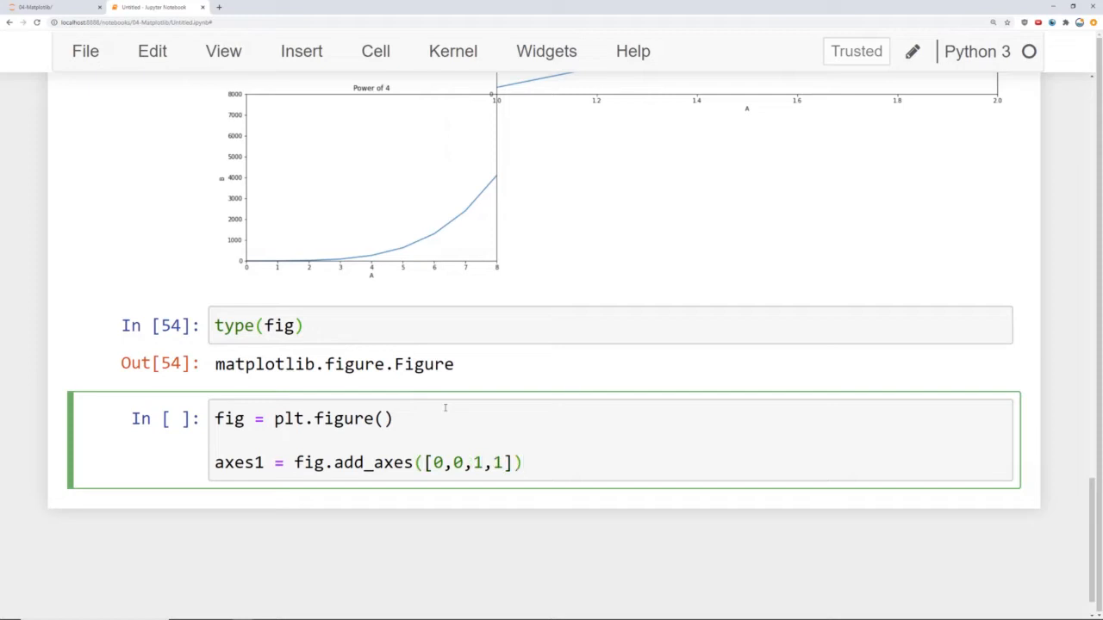
{"action": "key", "text": "enter"}
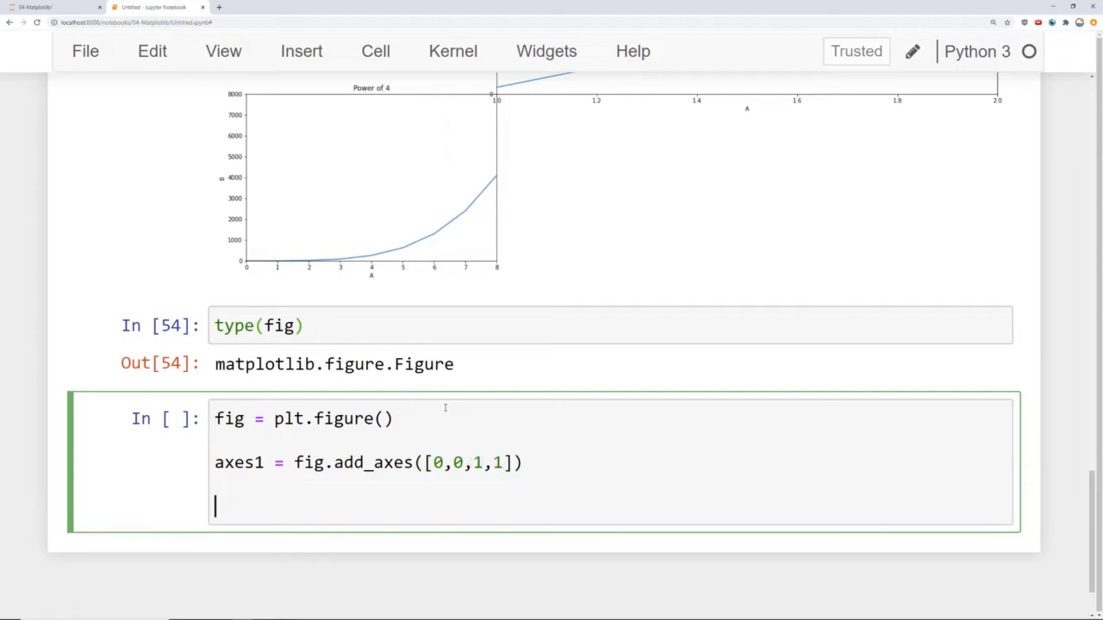
- Plot a against b on axes1 and run the cell to draw the rising curve
{"action": "type", "text": "axes1.plo"}
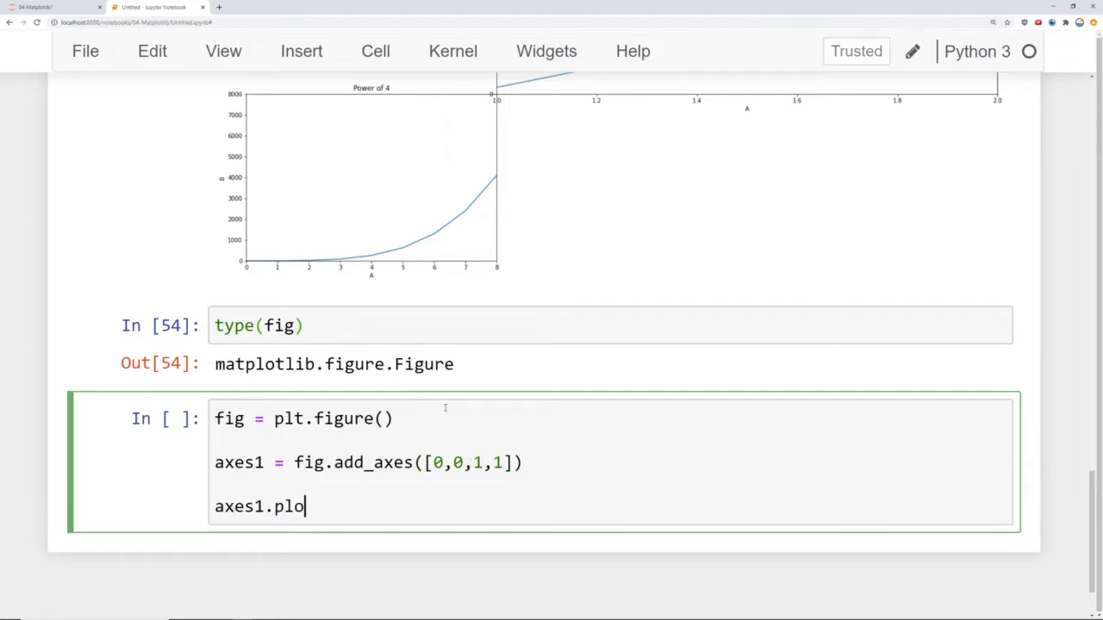
{"action": "key", "text": "Shift+Enter"}
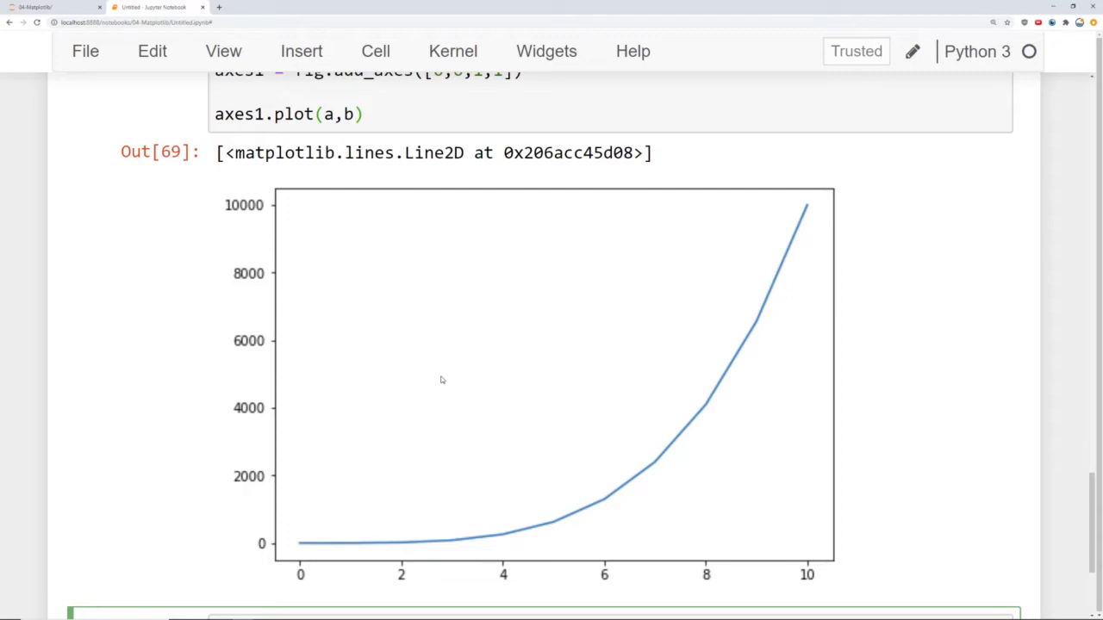
{"action": "mouse_move", "coordinate": [441, 387]}
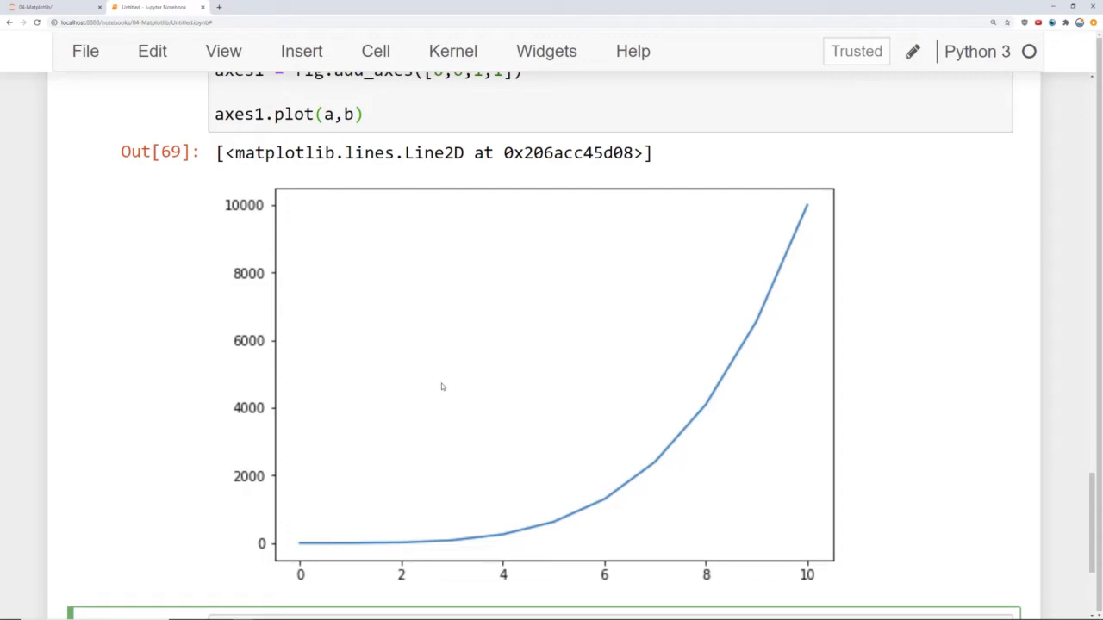
{"action": "mouse_move", "coordinate": [277, 203]}
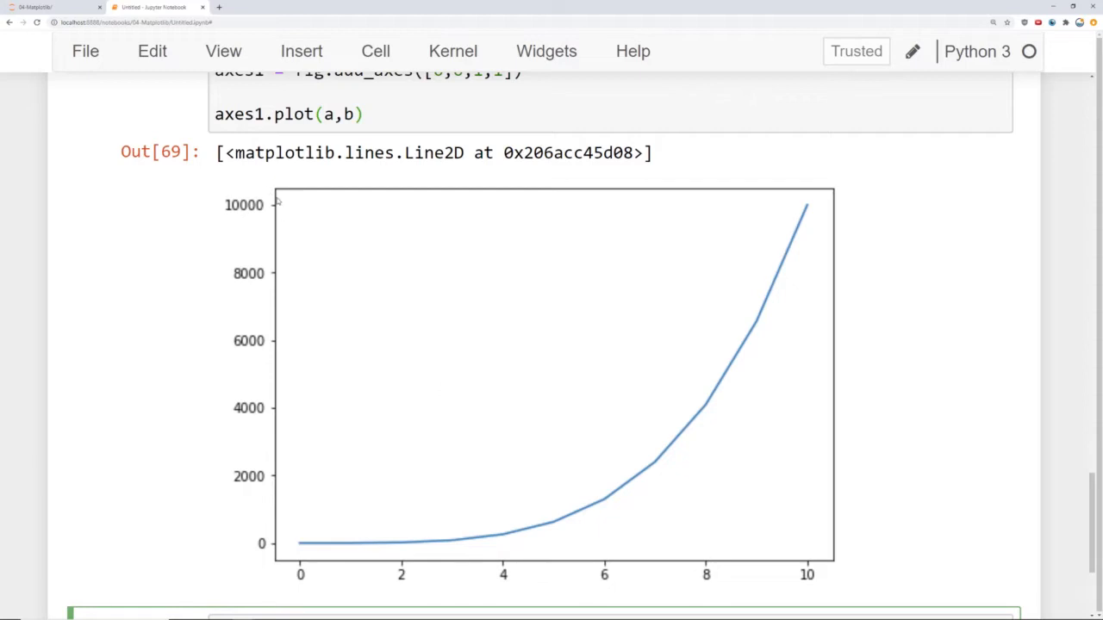
- Add dpi=200 to plt.figure() and rerun for a larger rendering of the curve
{"action": "scroll", "scroll_direction": "up", "scroll_amount": 3}
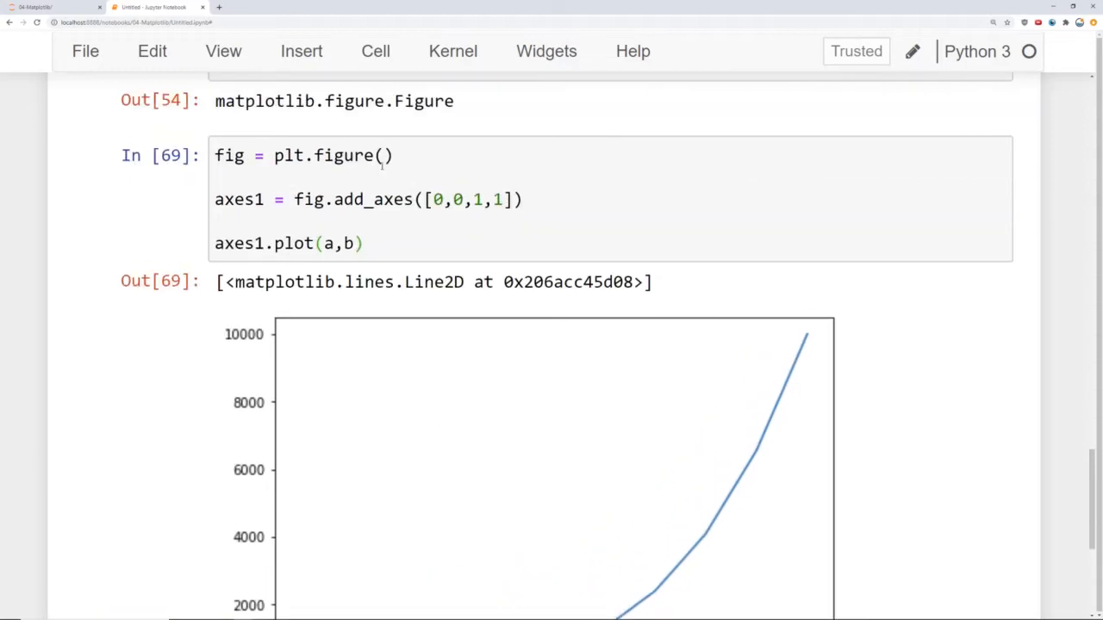
{"action": "type", "text": "dpi"}
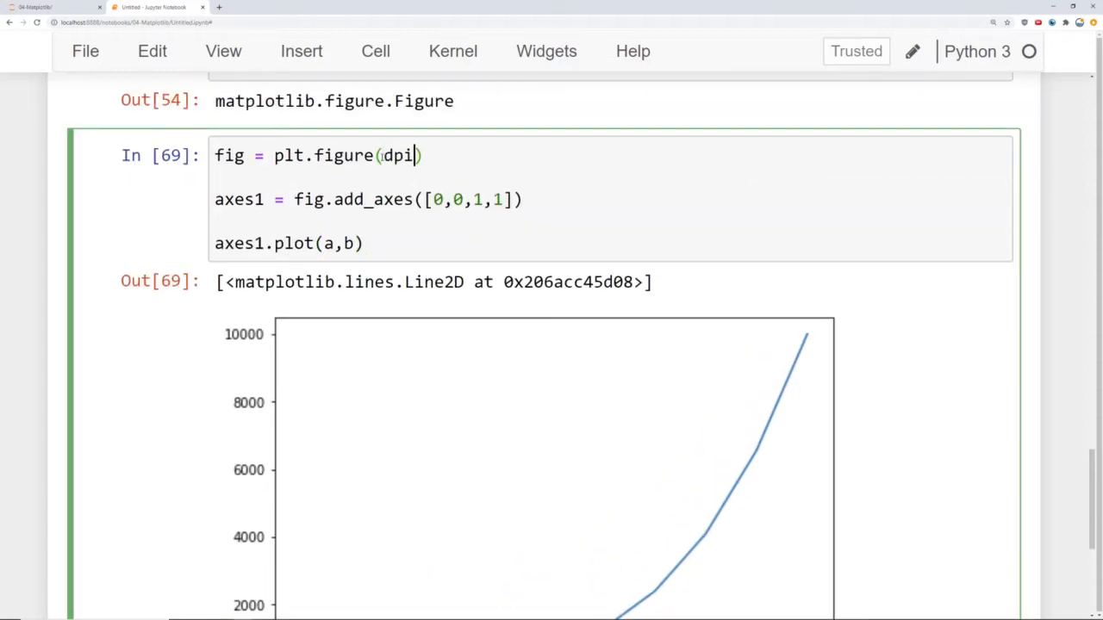
{"action": "type", "text": "="}
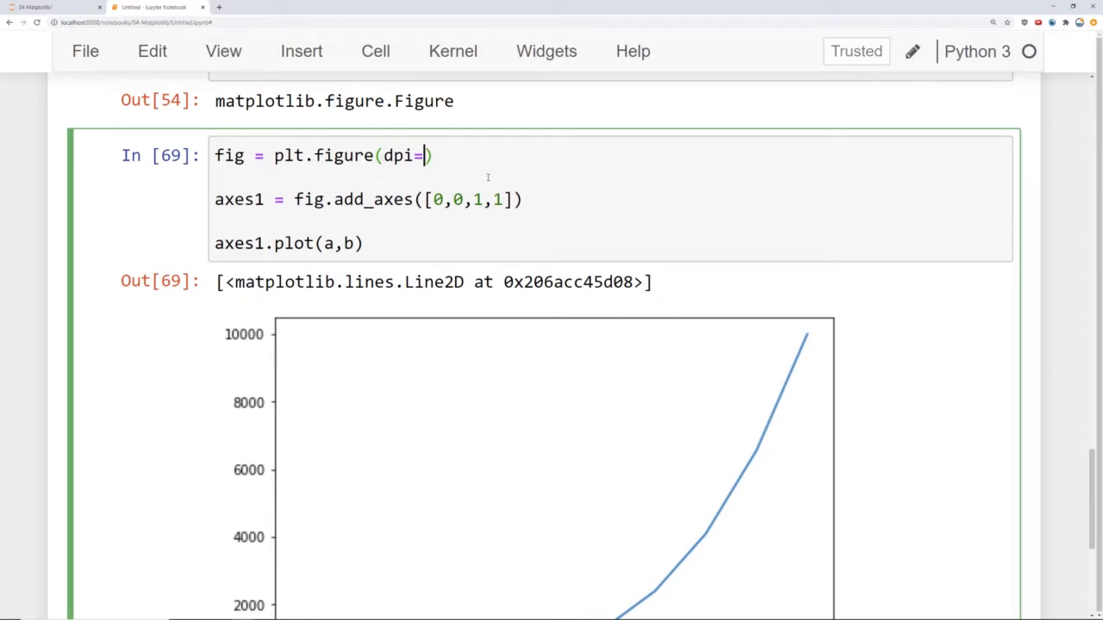
{"action": "type", "text": "100"}
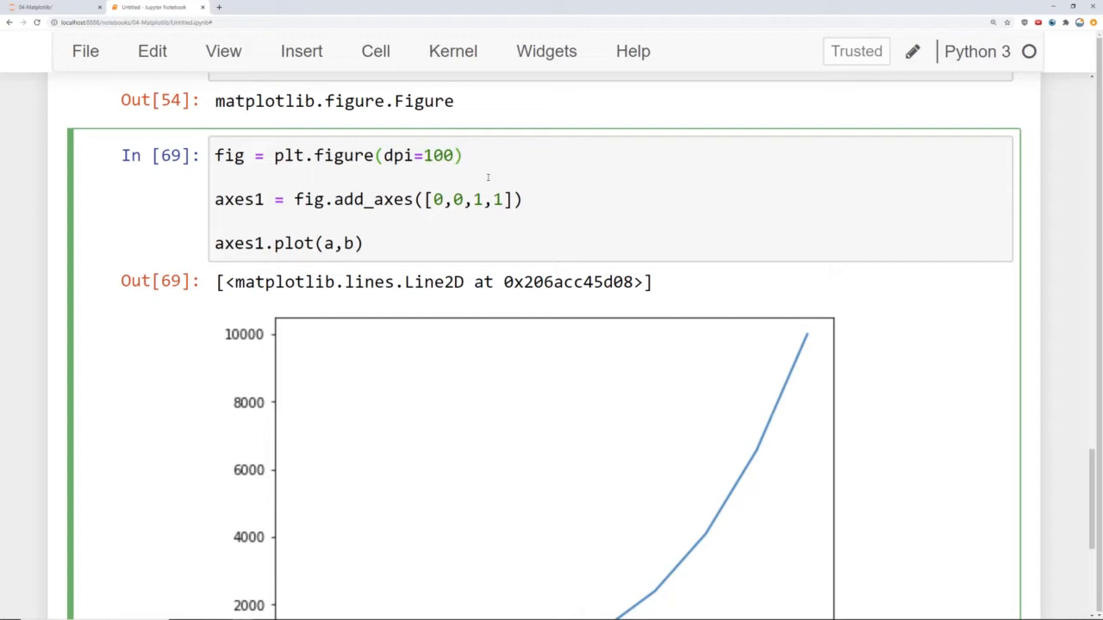
{"action": "scroll", "scroll_direction": "down", "scroll_amount": 3}
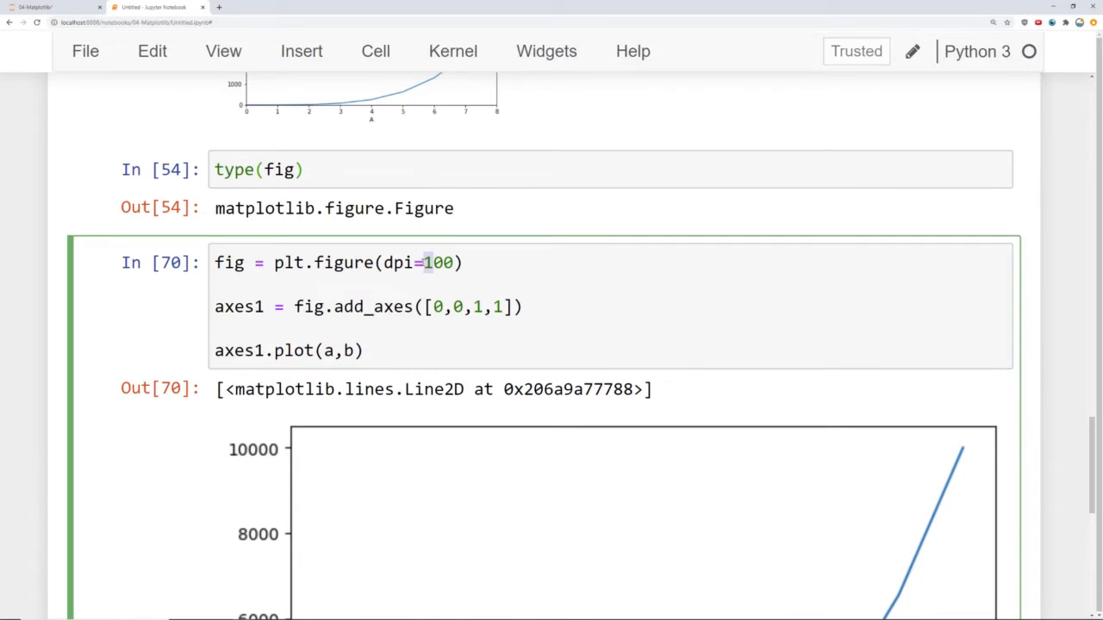
{"action": "scroll", "scroll_direction": "down", "scroll_amount": 3}
{"action": "type", "text": "2"}
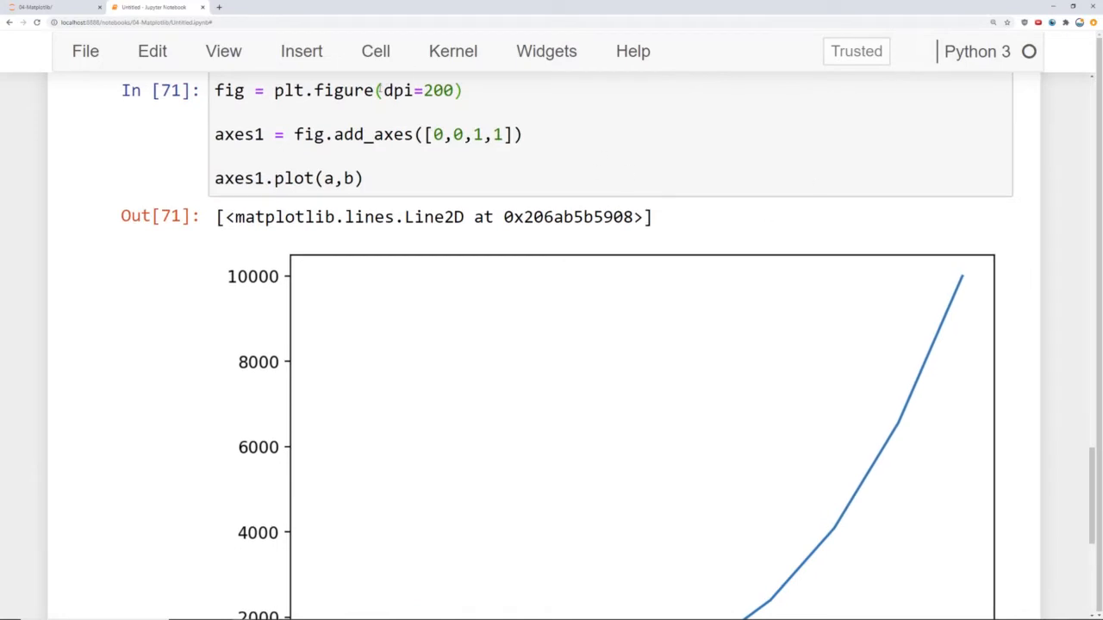
{"action": "double_click", "coordinate": [410, 90]}
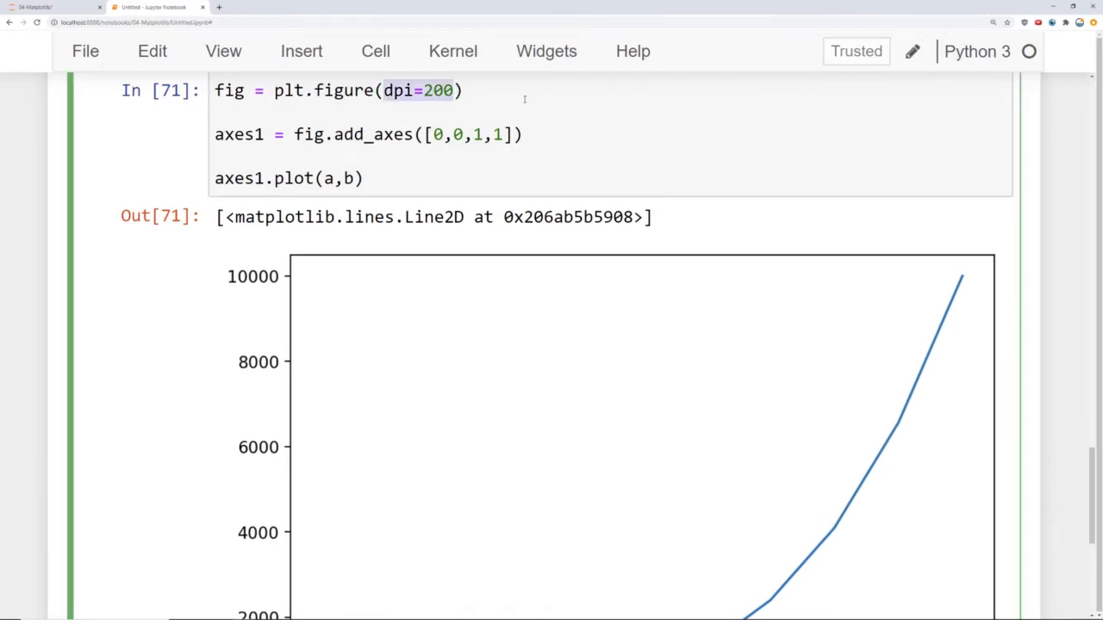
{"action": "mouse_move", "coordinate": [872, 269]}
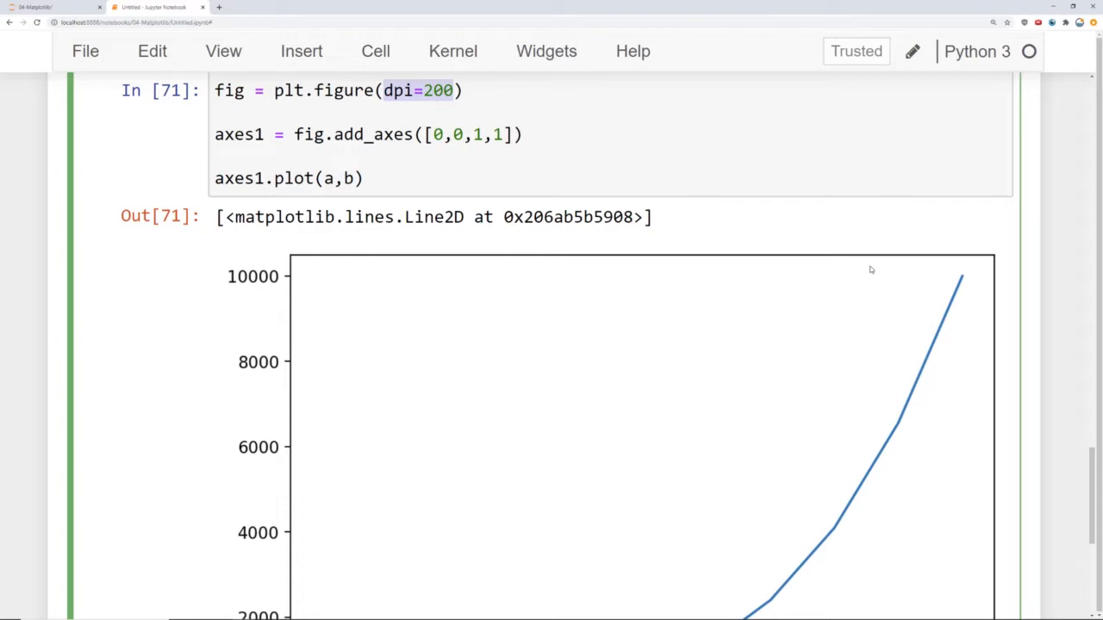
{"action": "mouse_move", "coordinate": [851, 315]}
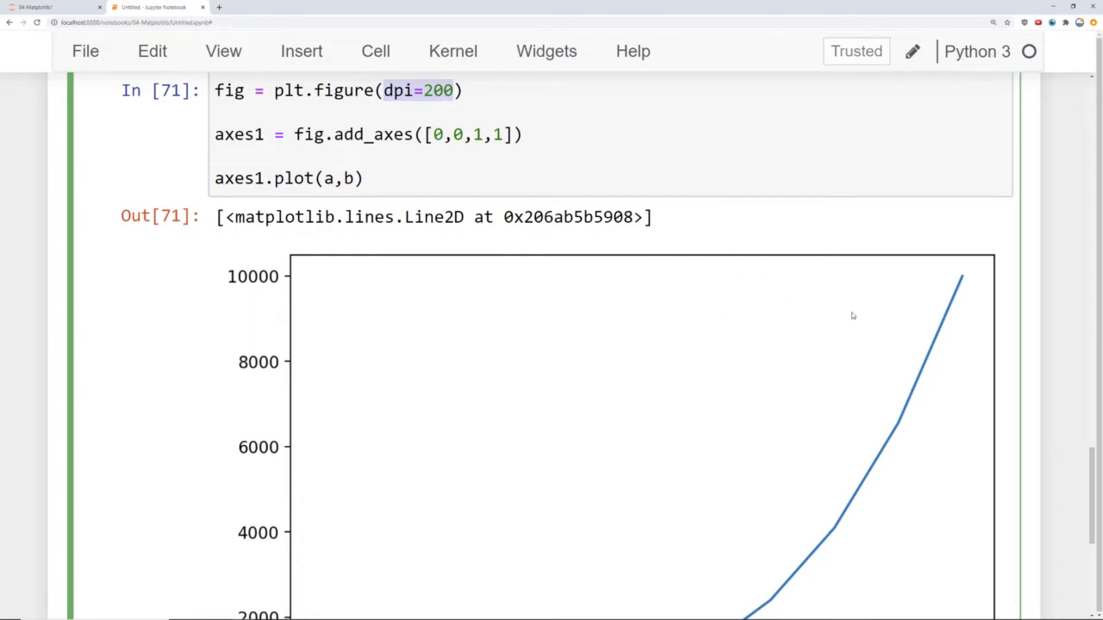
{"action": "scroll", "scroll_direction": "up", "scroll_amount": 3}
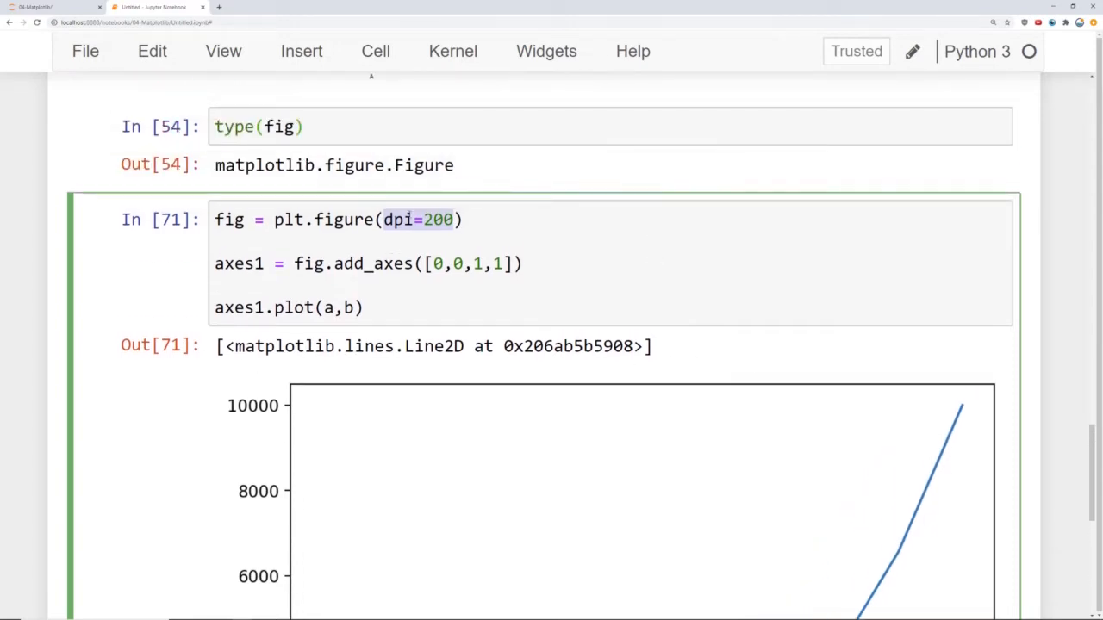
- Add figsize=(10,3) before dpi=200 and rerun to draw the wide, short curve
{"action": "left_click", "coordinate": [383, 221]}
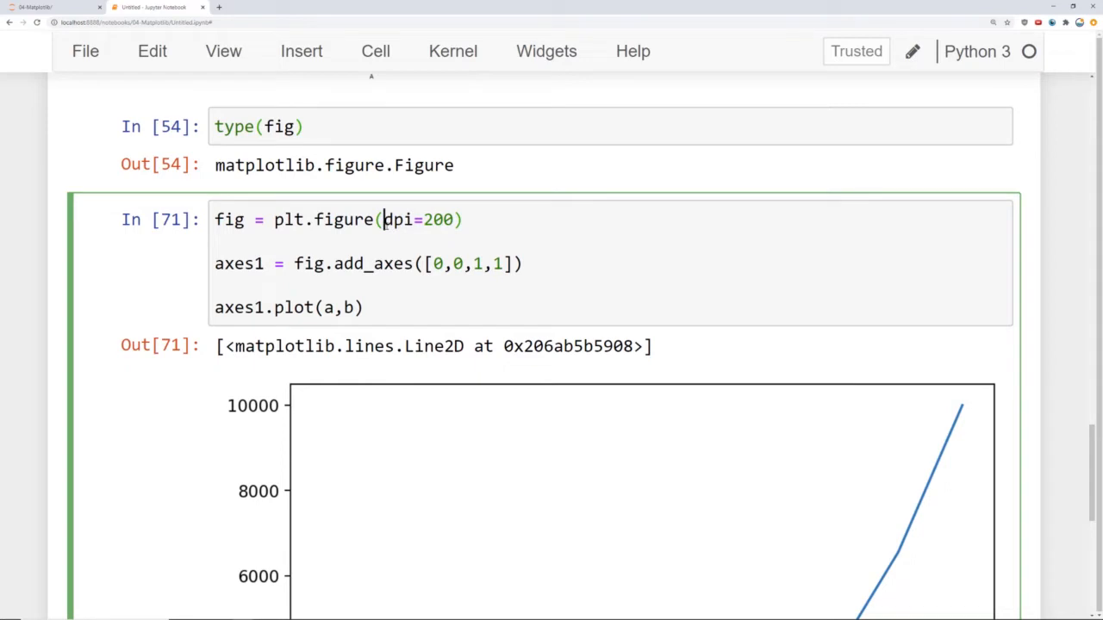
{"action": "type", "text": "figsize"}
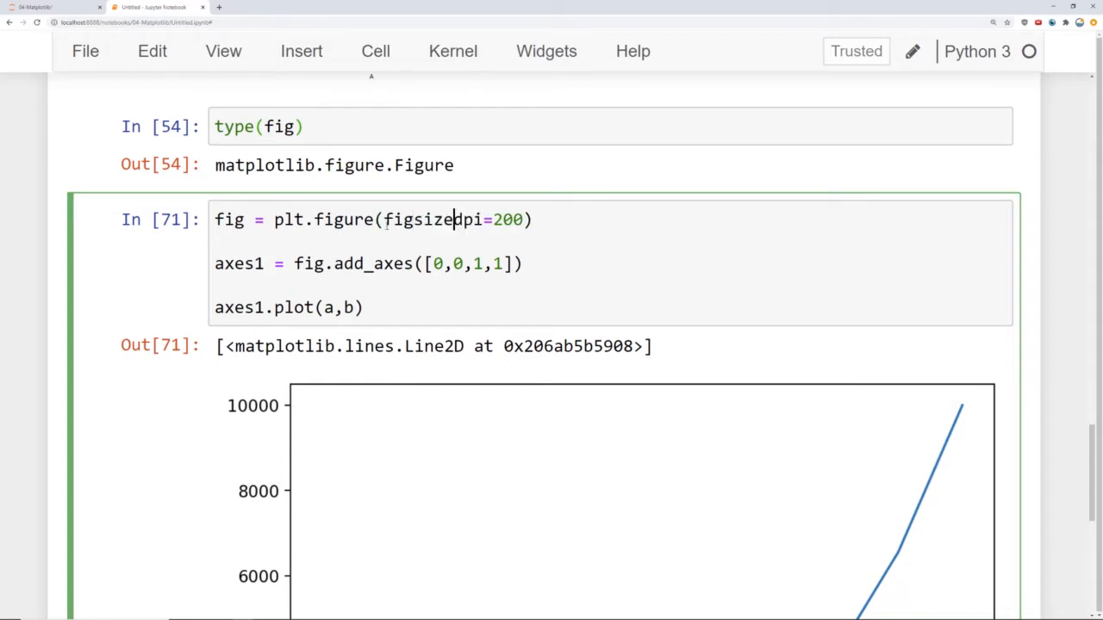
{"action": "type", "text": "=(),"}
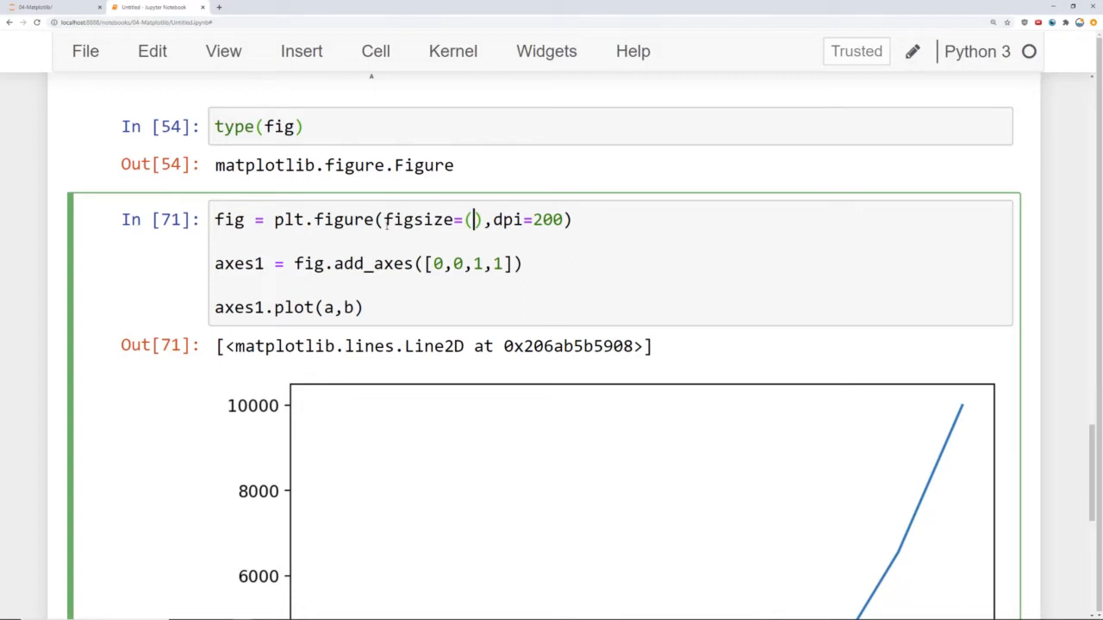
{"action": "type", "text": "12,8"}
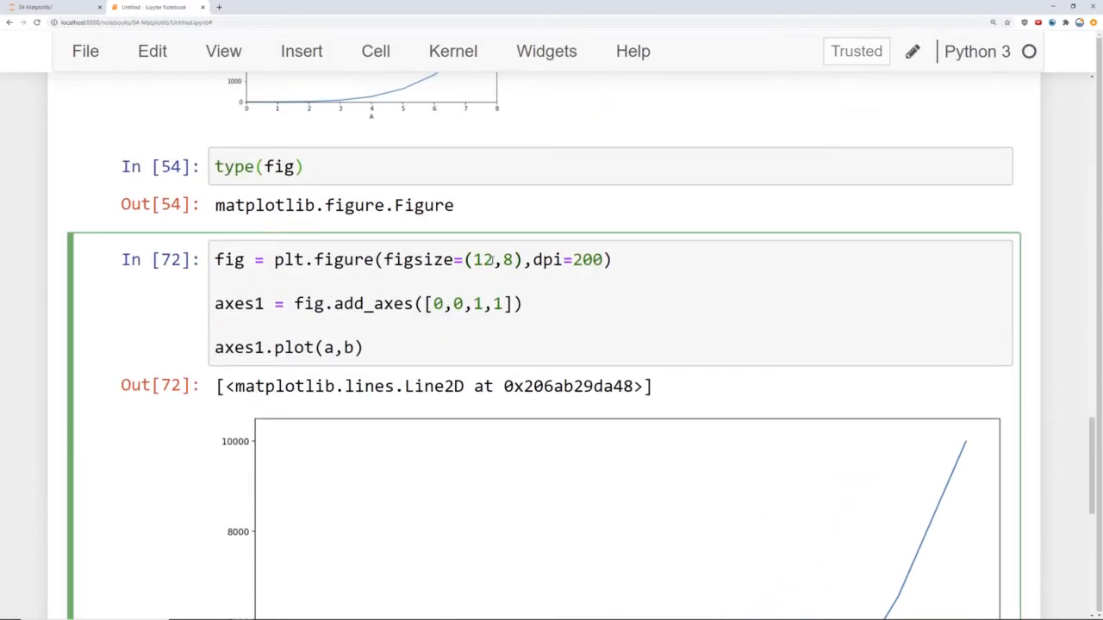
{"action": "scroll", "scroll_direction": "down", "scroll_amount": 3}
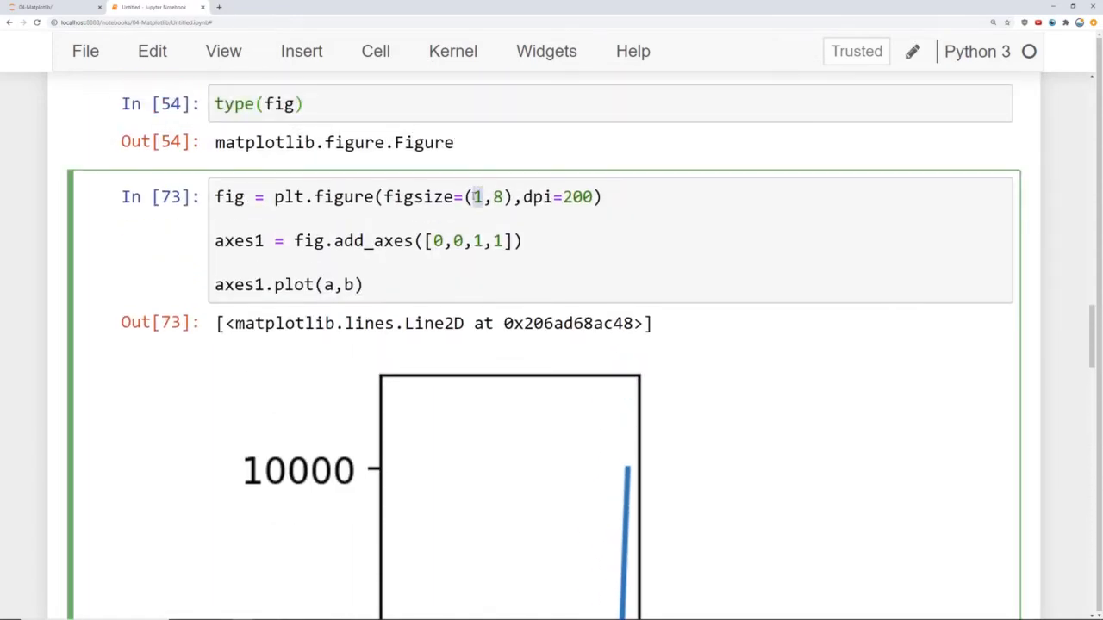
{"action": "type", "text": "0"}
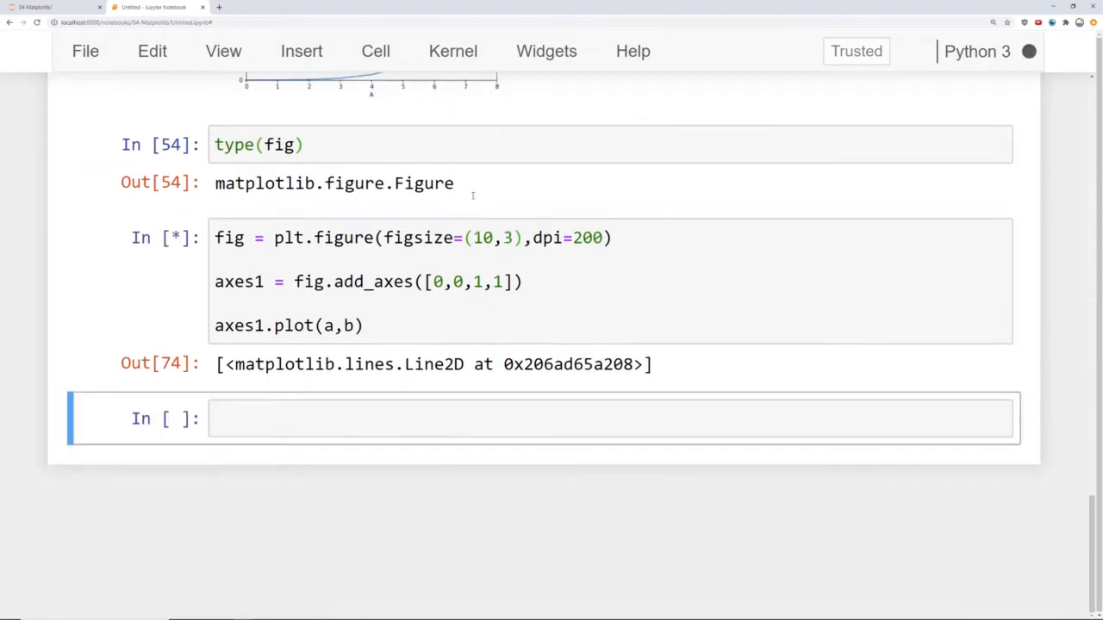
{"action": "key", "text": "Shift+Enter"}
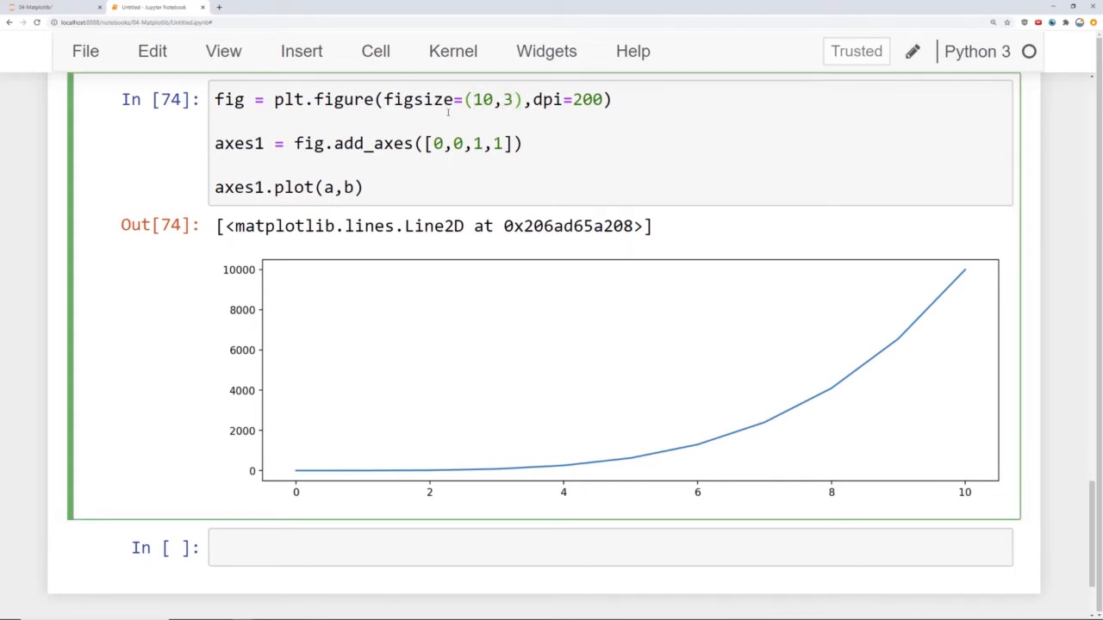
{"action": "left_click_drag", "start_coordinate": [384, 98], "coordinate": [513, 98]}
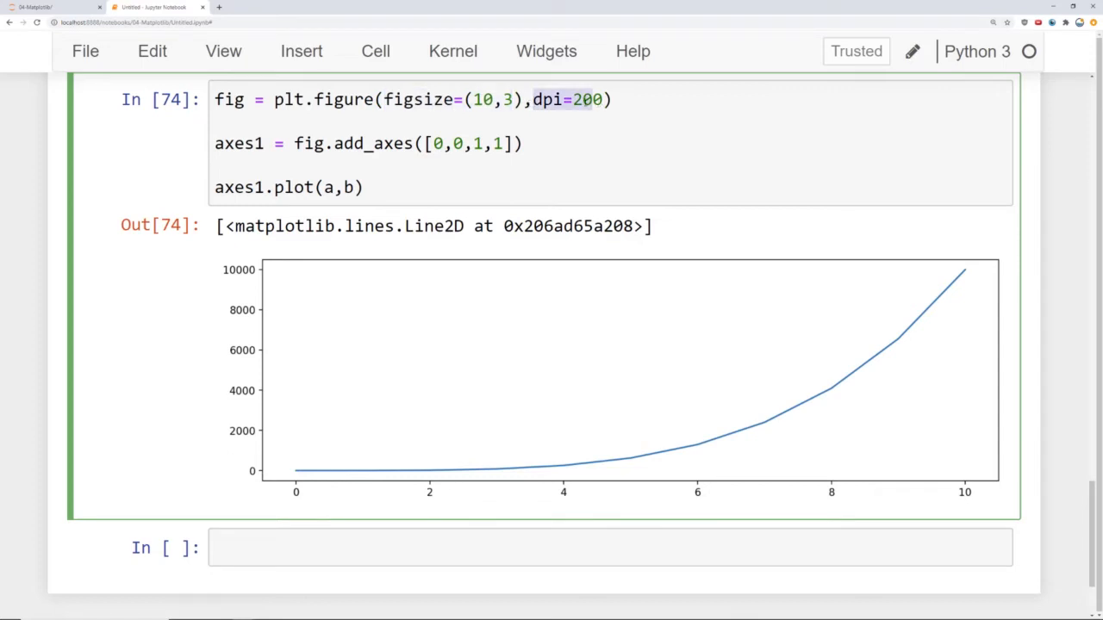
{"action": "mouse_move", "coordinate": [597, 119]}
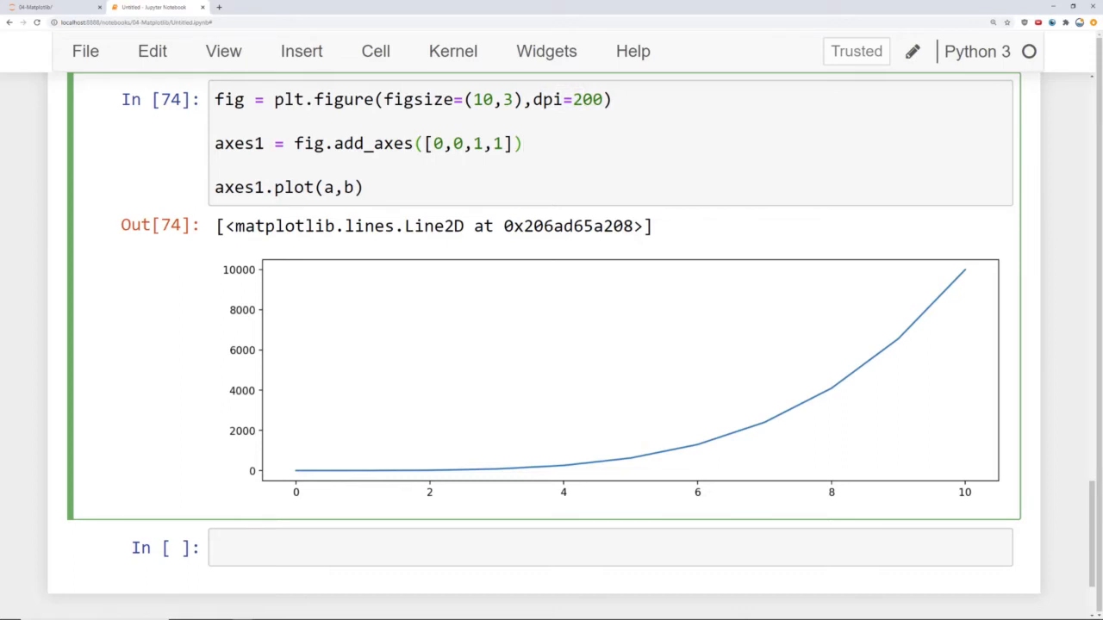
- Add fig.savefig('new_figure.png') as the cell's last line and run it to write the file
{"action": "left_click", "coordinate": [366, 186]}
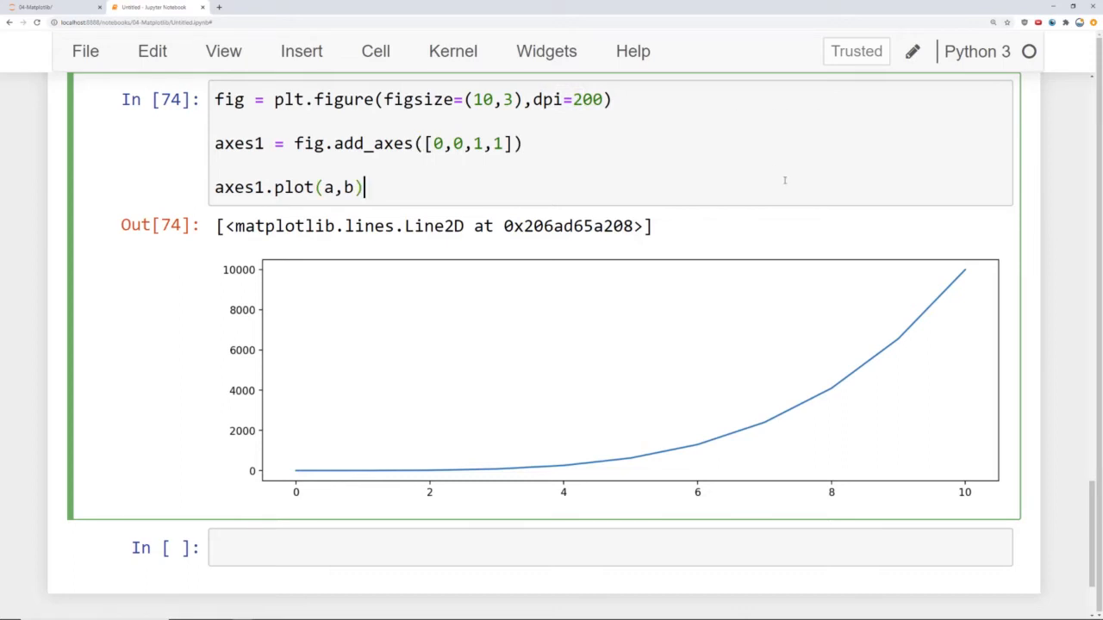
{"action": "type", "text": "fig.savefig"}
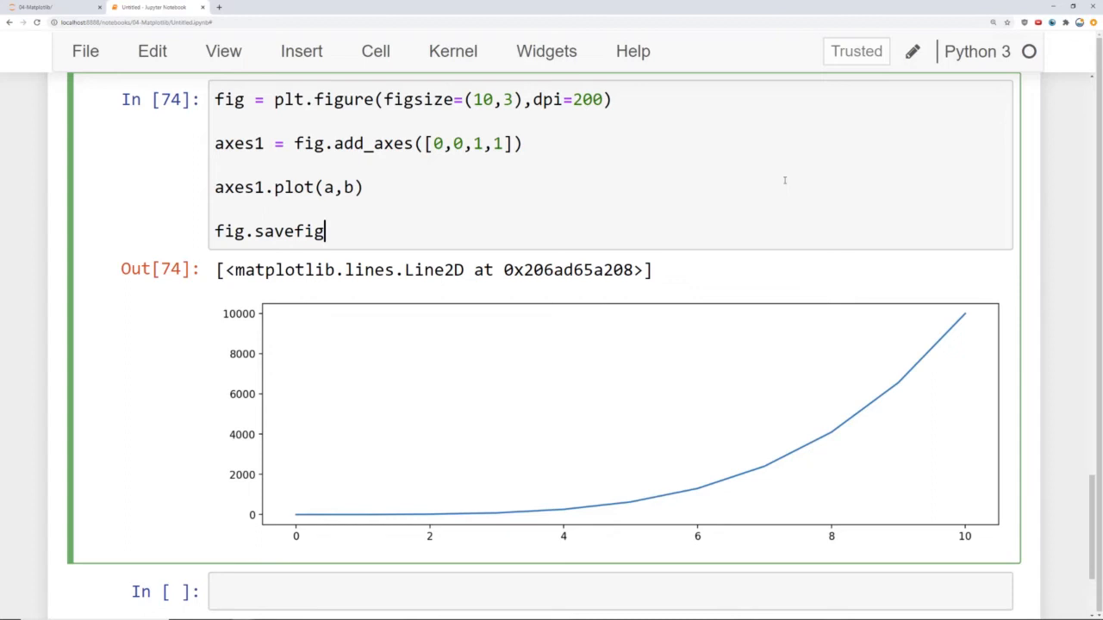
{"action": "type", "text": "('')"}
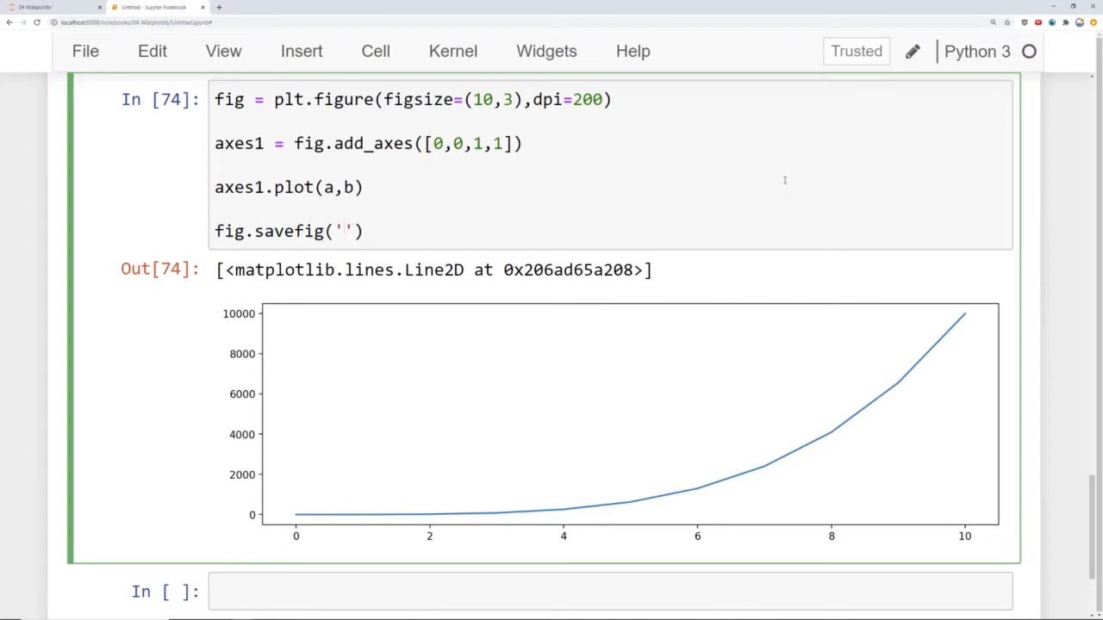
{"action": "type", "text": "f"}
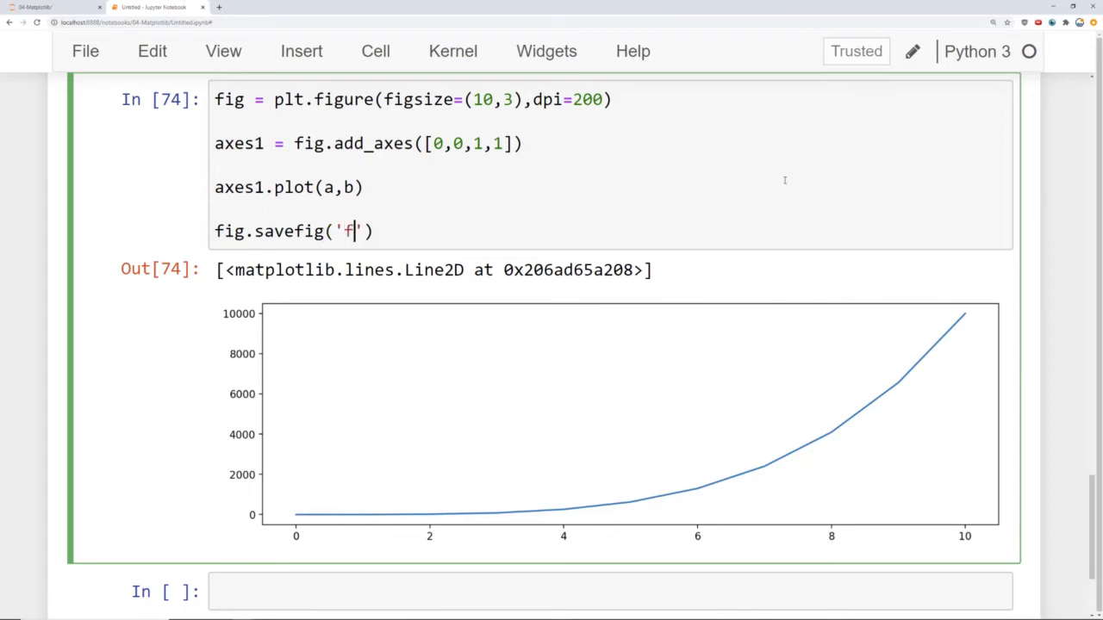
{"action": "type", "text": "new_"}
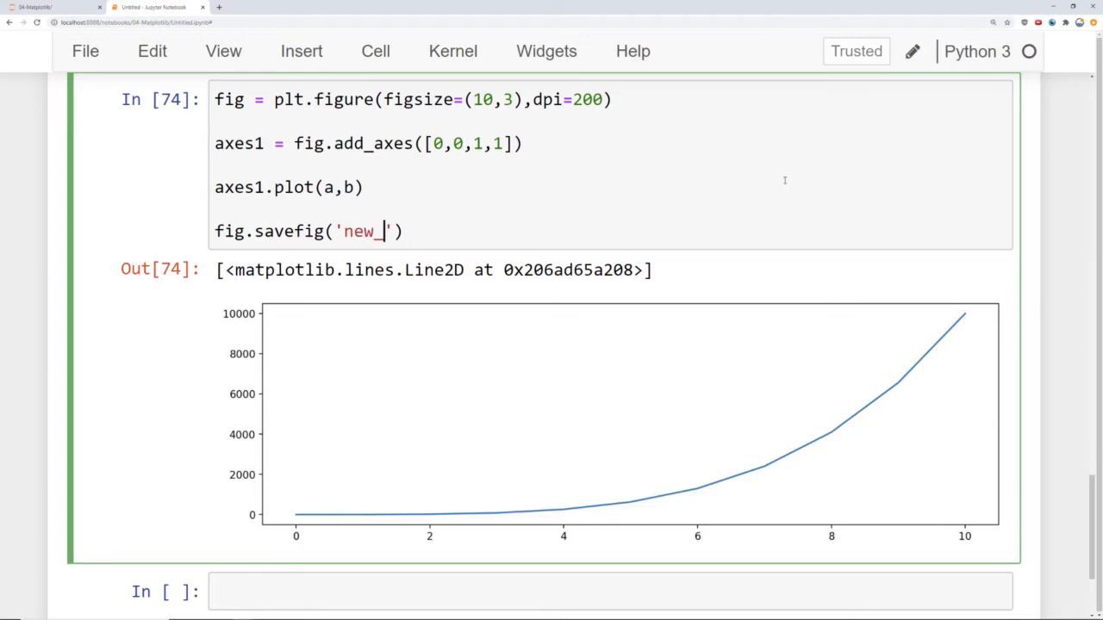
{"action": "type", "text": "figure.pn"}
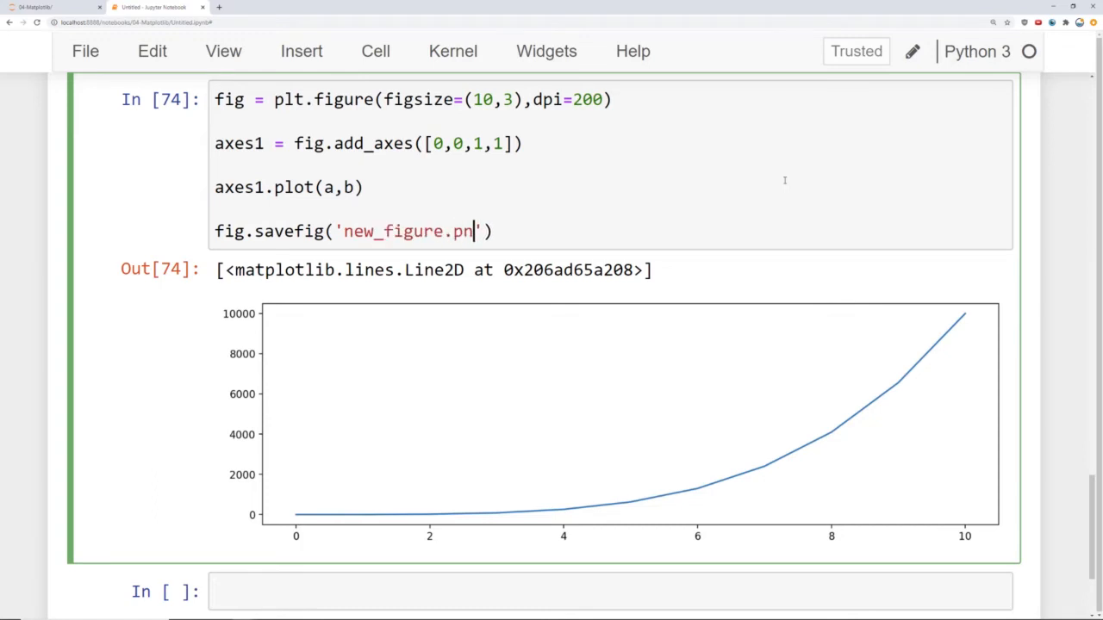
{"action": "type", "text": "g"}
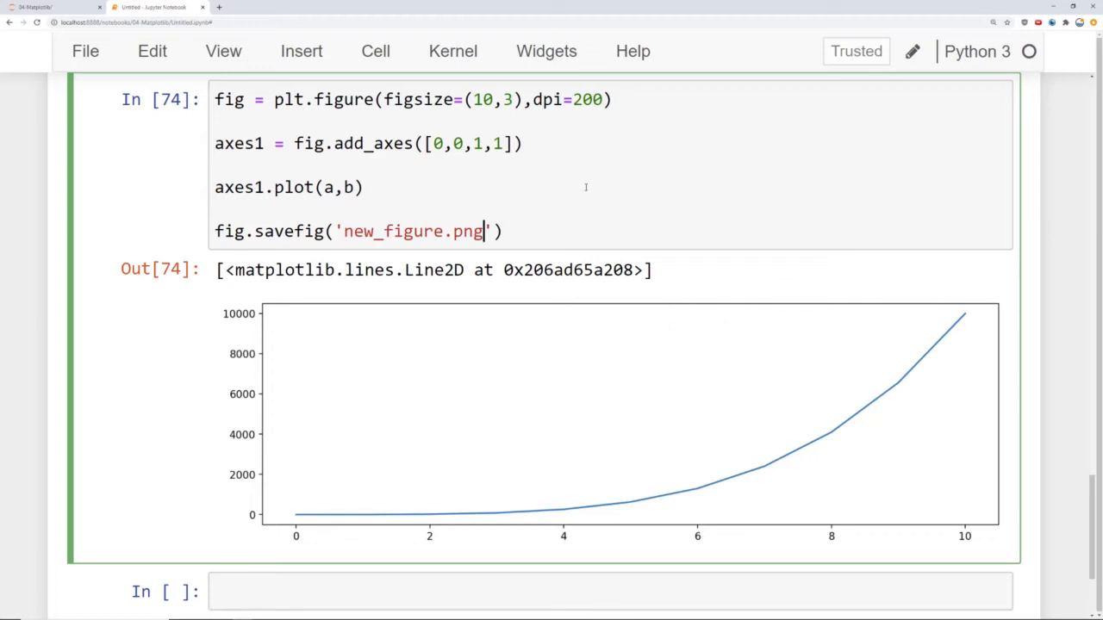
{"action": "scroll", "scroll_direction": "down", "scroll_amount": 3}
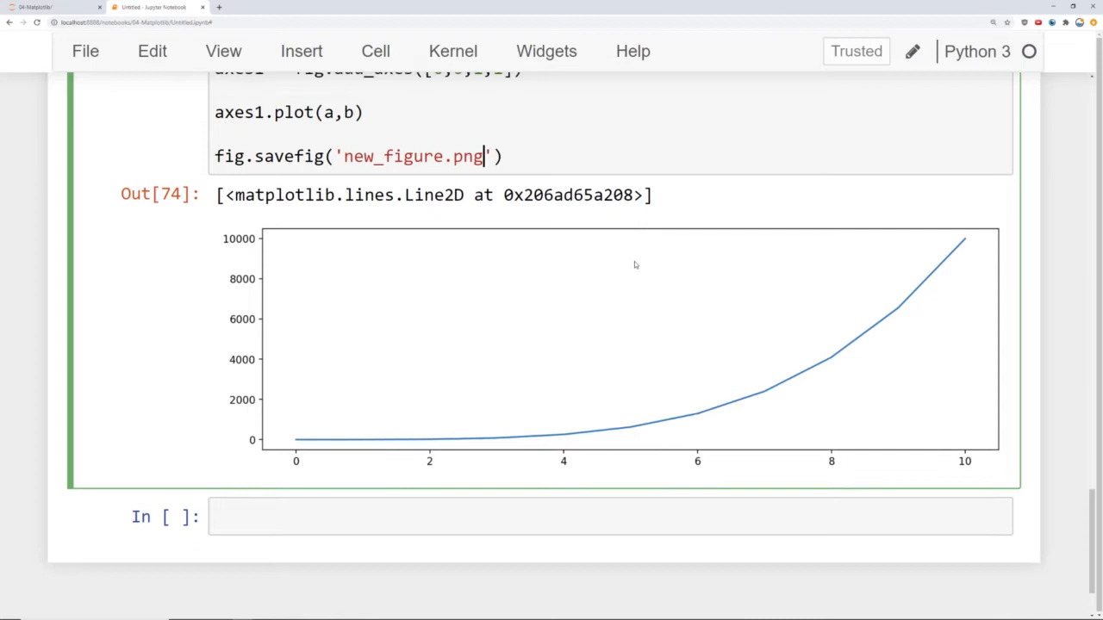
{"action": "scroll", "scroll_direction": "up", "scroll_amount": 3}
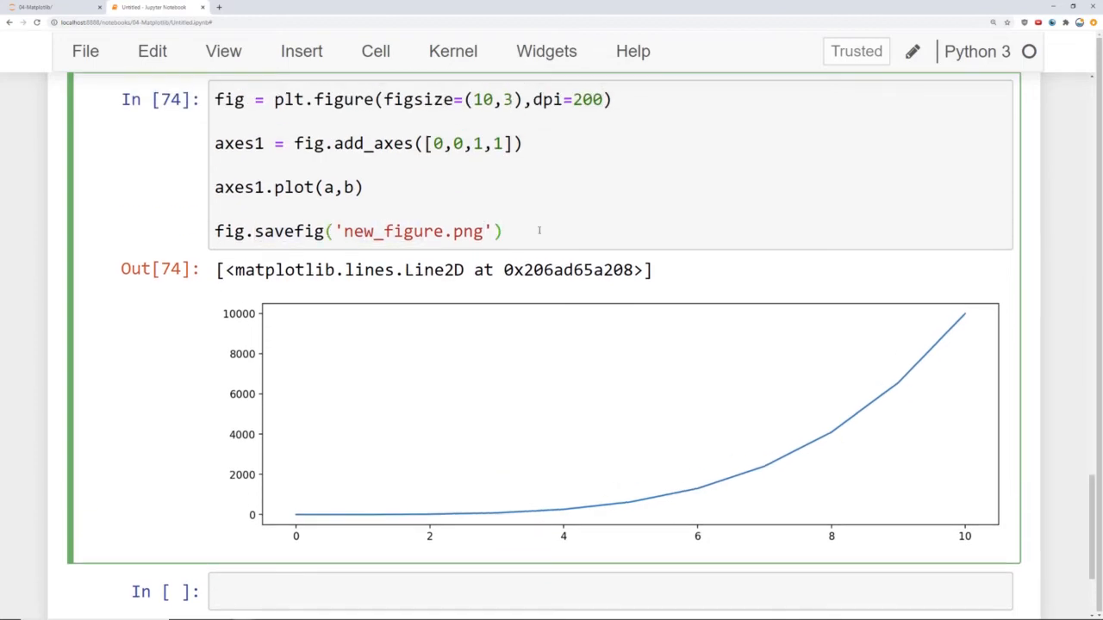
{"action": "scroll", "scroll_direction": "down", "scroll_amount": 3}
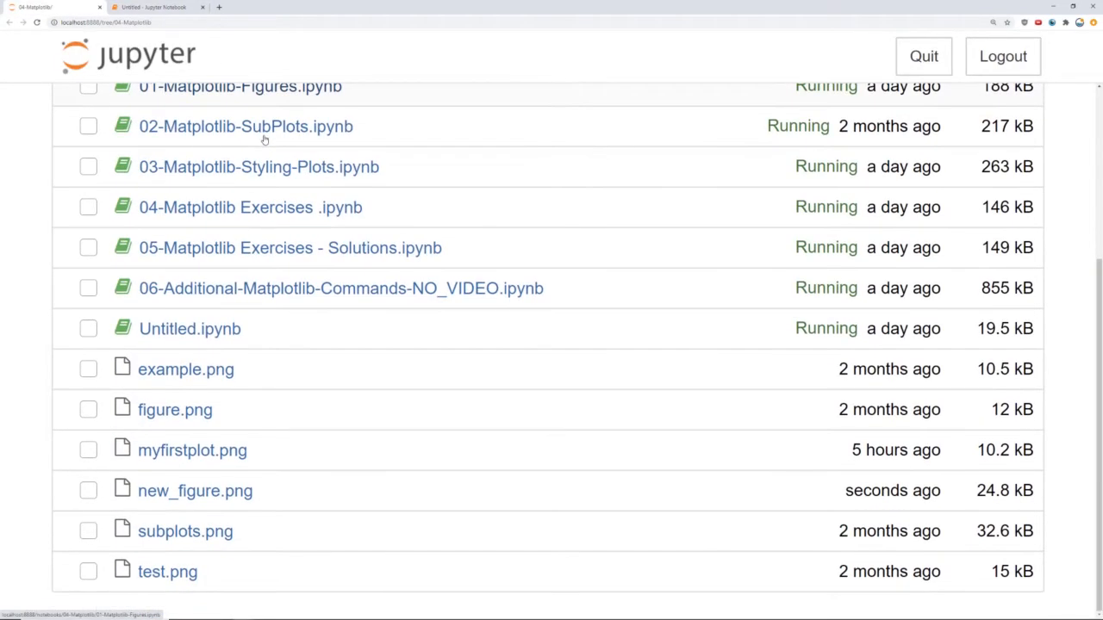
{"action": "mouse_move", "coordinate": [175, 500]}
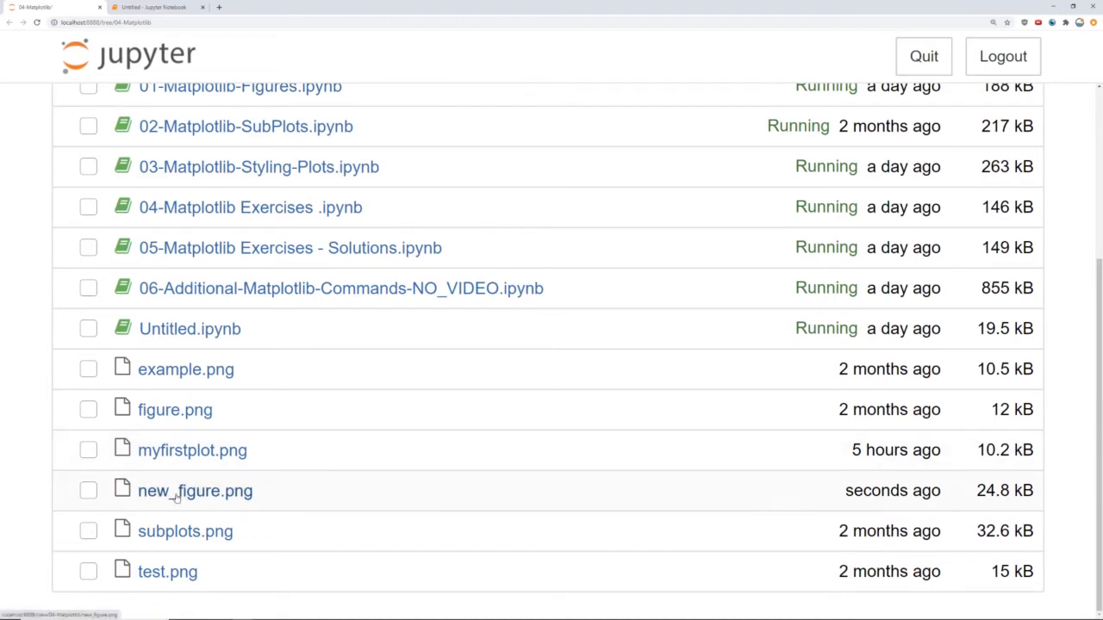
- View new_figure.png from the file listing, then return to the notebook cell
{"action": "left_click", "coordinate": [191, 491]}
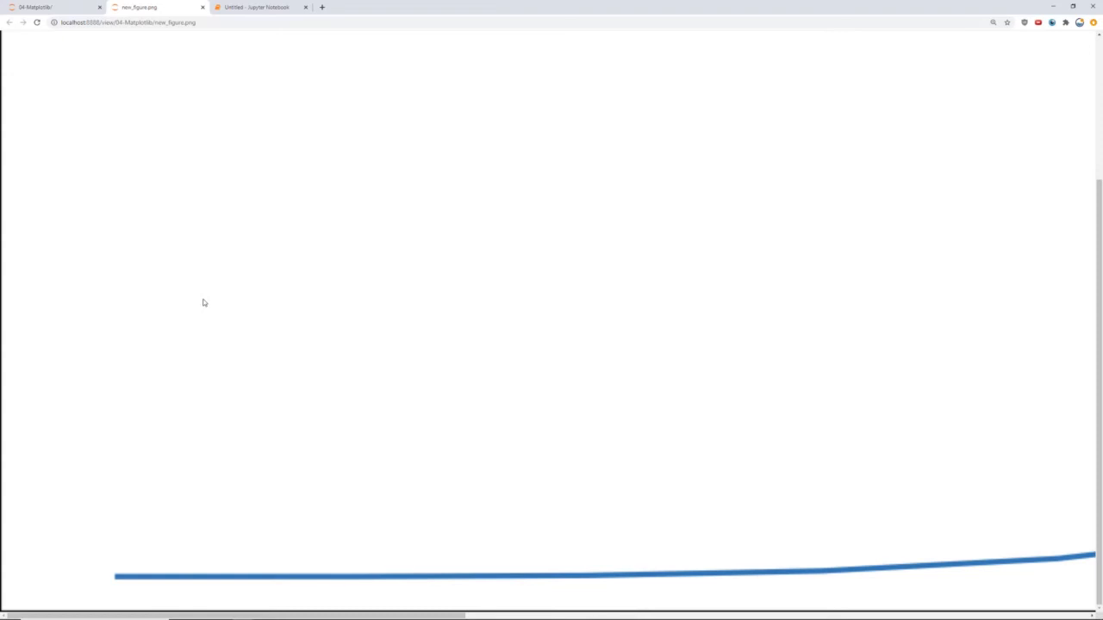
{"action": "scroll", "scroll_direction": "down", "scroll_amount": 3}
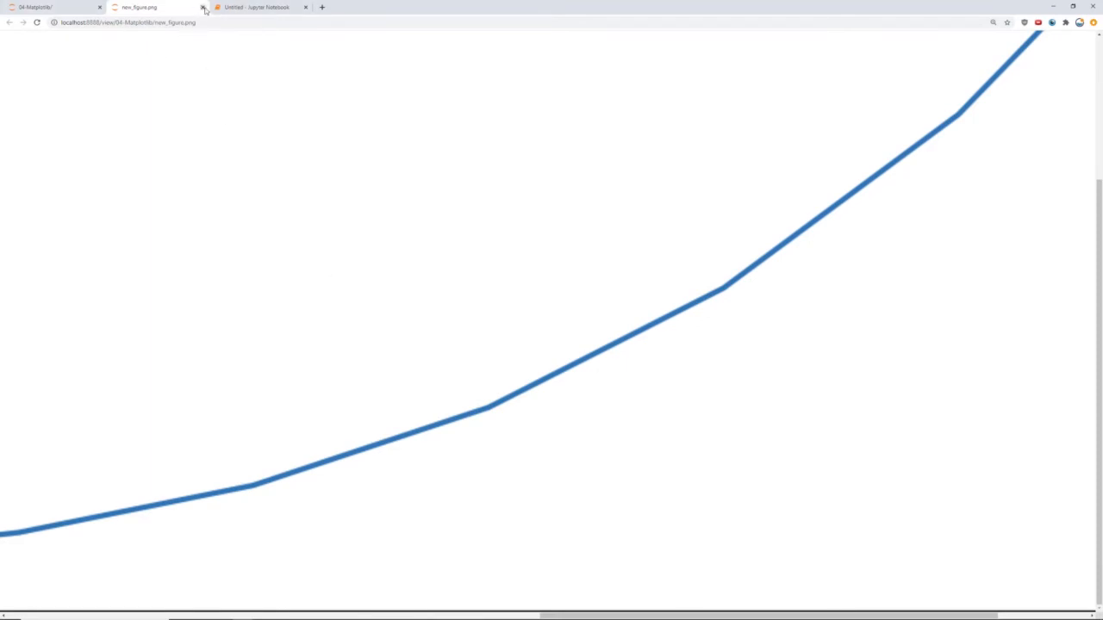
{"action": "left_click", "coordinate": [259, 7]}
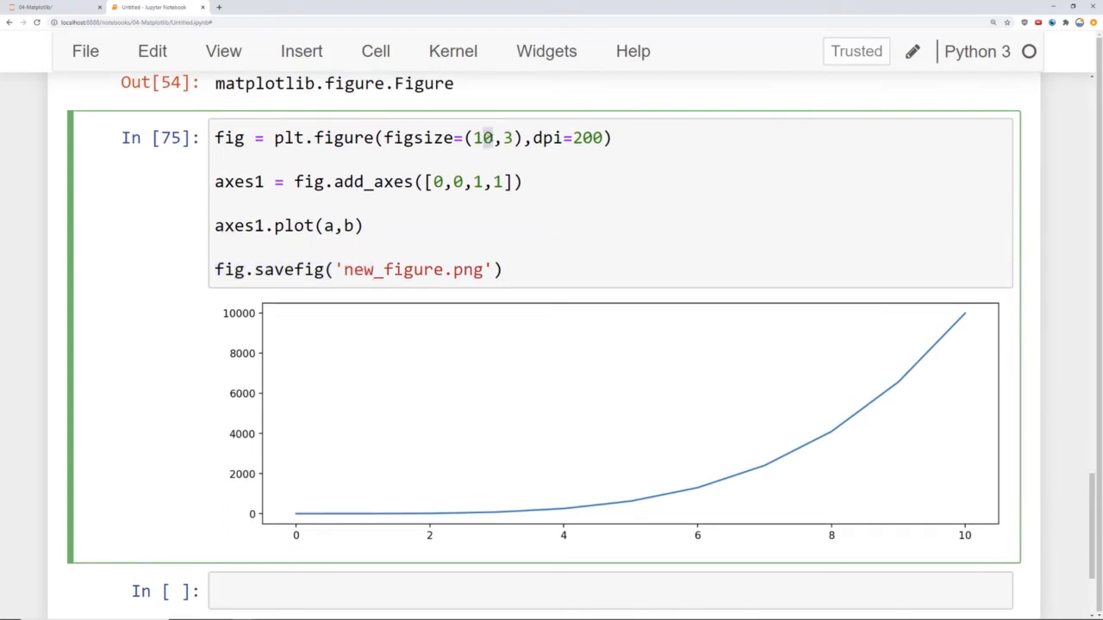
- Change figsize to (2,2) at dpi 200 and rerun for a small plot with large tick labels
{"action": "key", "text": "BackSpace"}
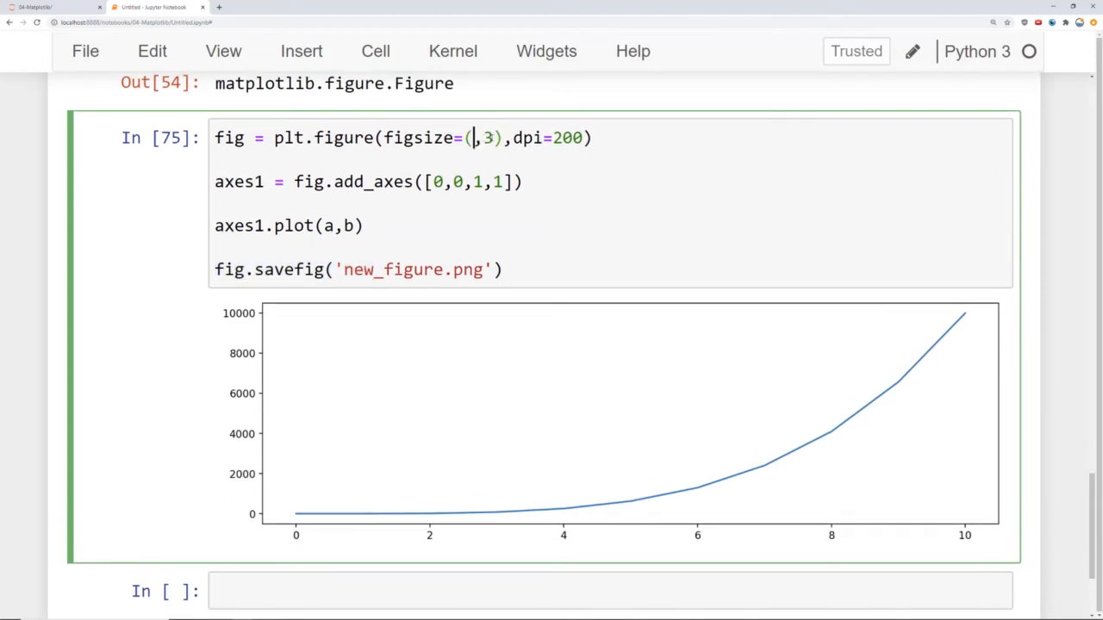
{"action": "type", "text": "1"}
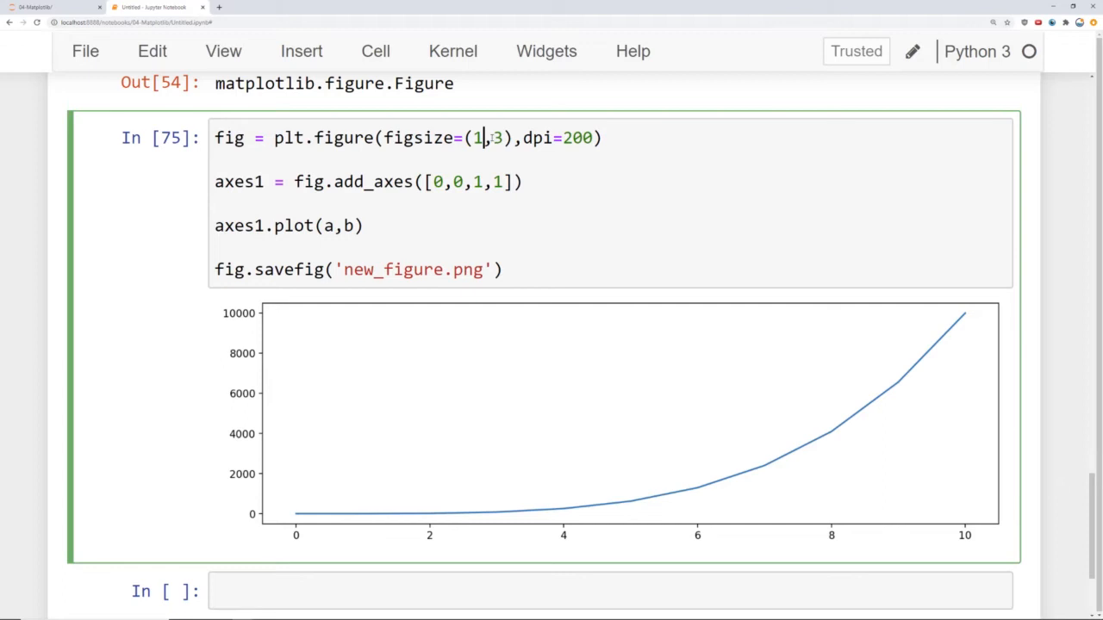
{"action": "type", "text": "2,"}
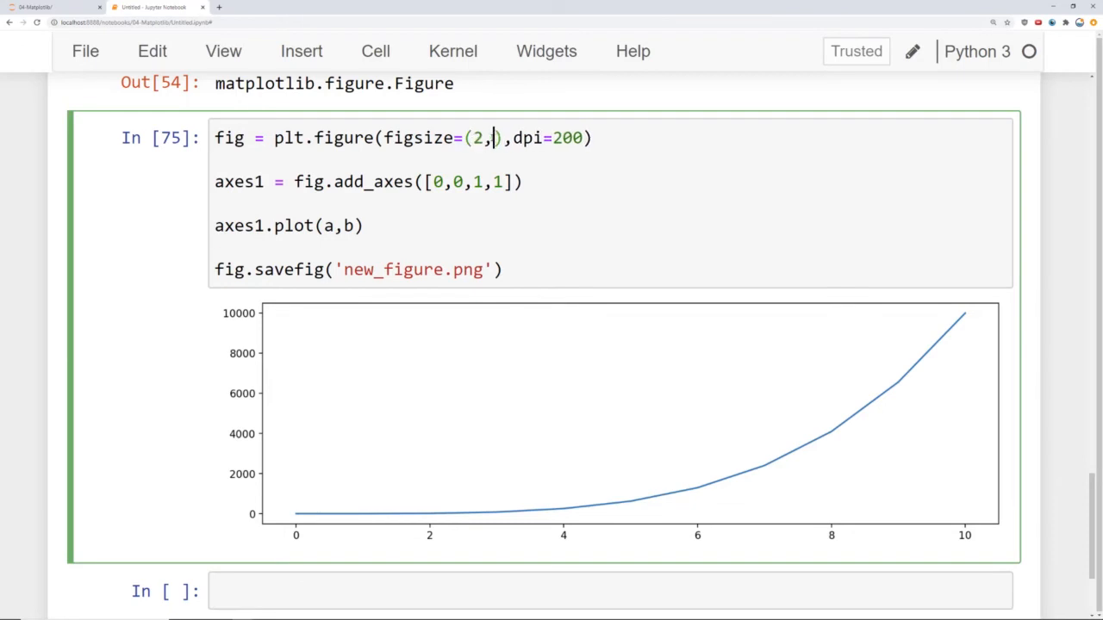
{"action": "scroll", "scroll_direction": "down", "scroll_amount": 3}
{"action": "type", "text": "2"}
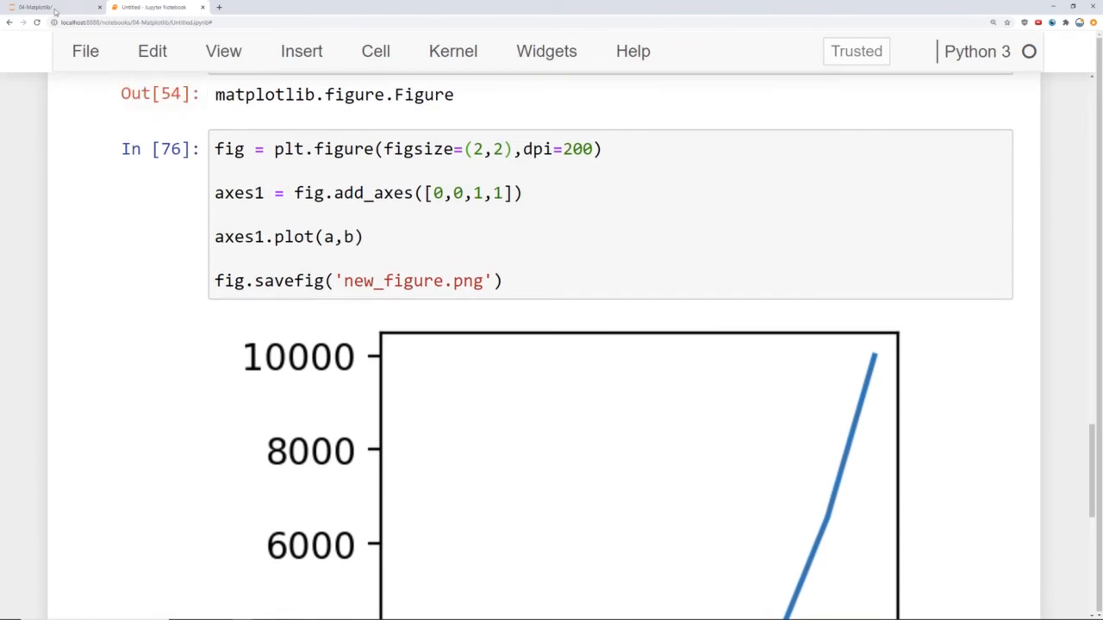
- Open the regenerated new_figure.png, showing the small square curve with axes cut off
{"action": "left_click", "coordinate": [35, 7]}
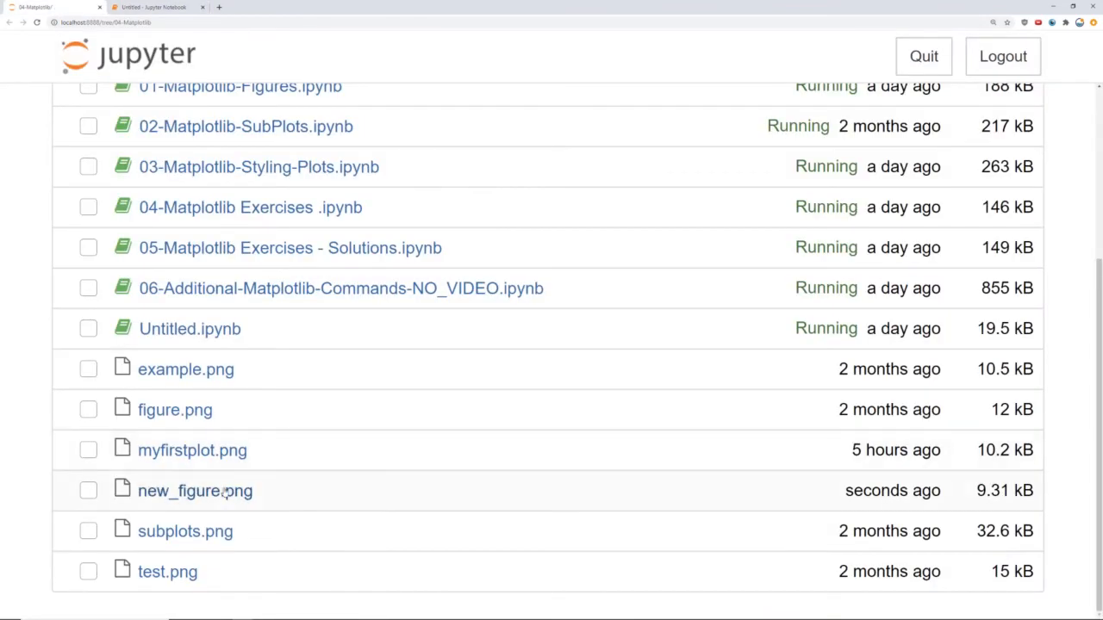
{"action": "left_click", "coordinate": [193, 491]}
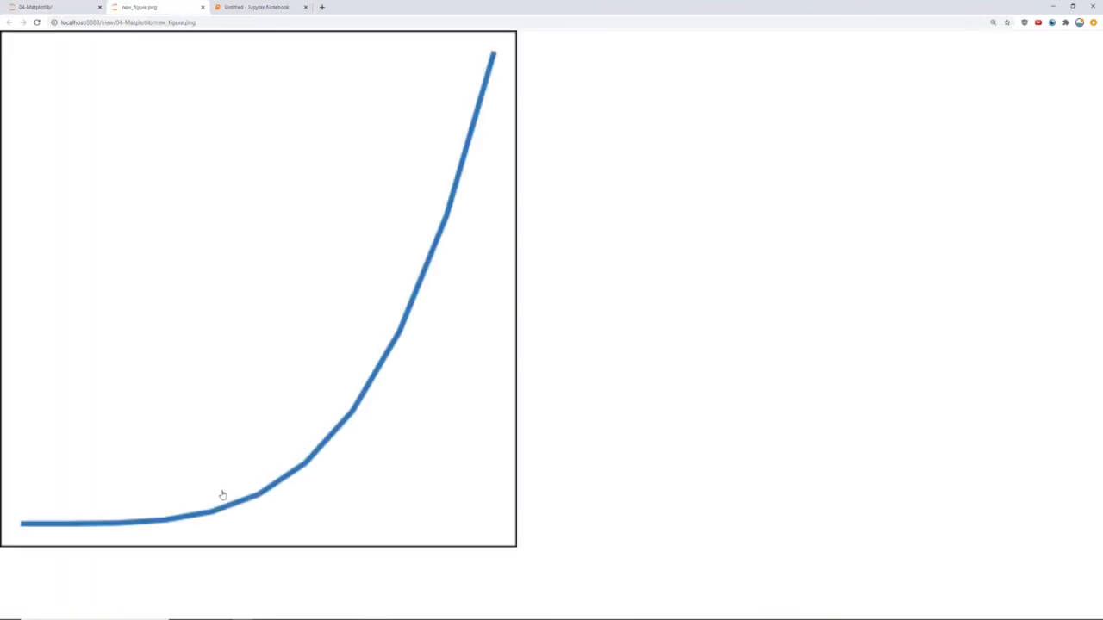
{"action": "mouse_move", "coordinate": [481, 148]}
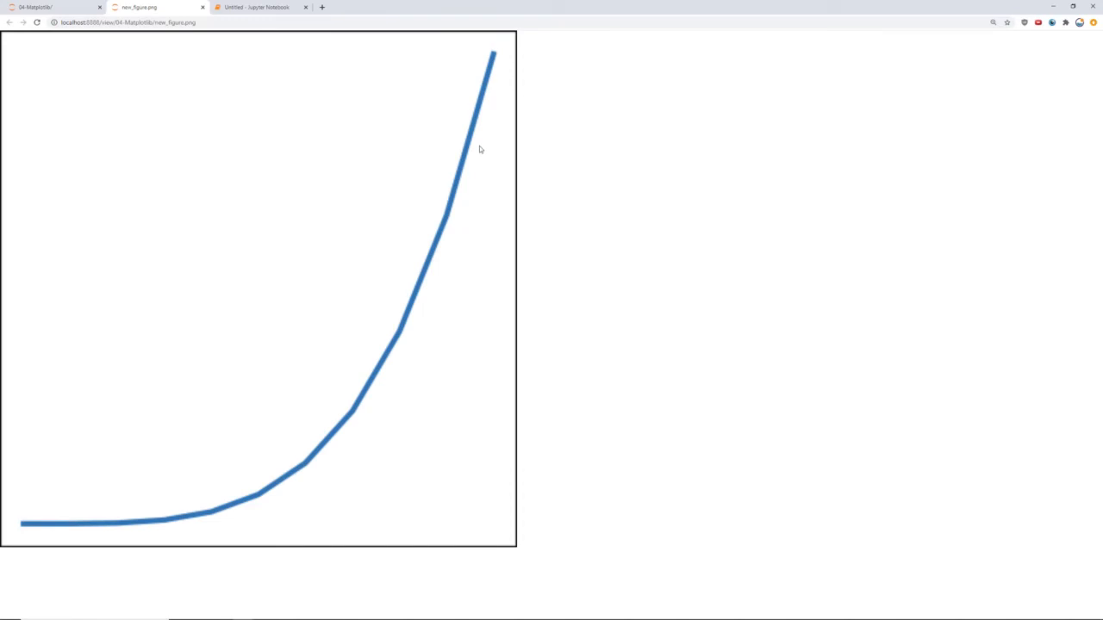
{"action": "mouse_move", "coordinate": [472, 148]}
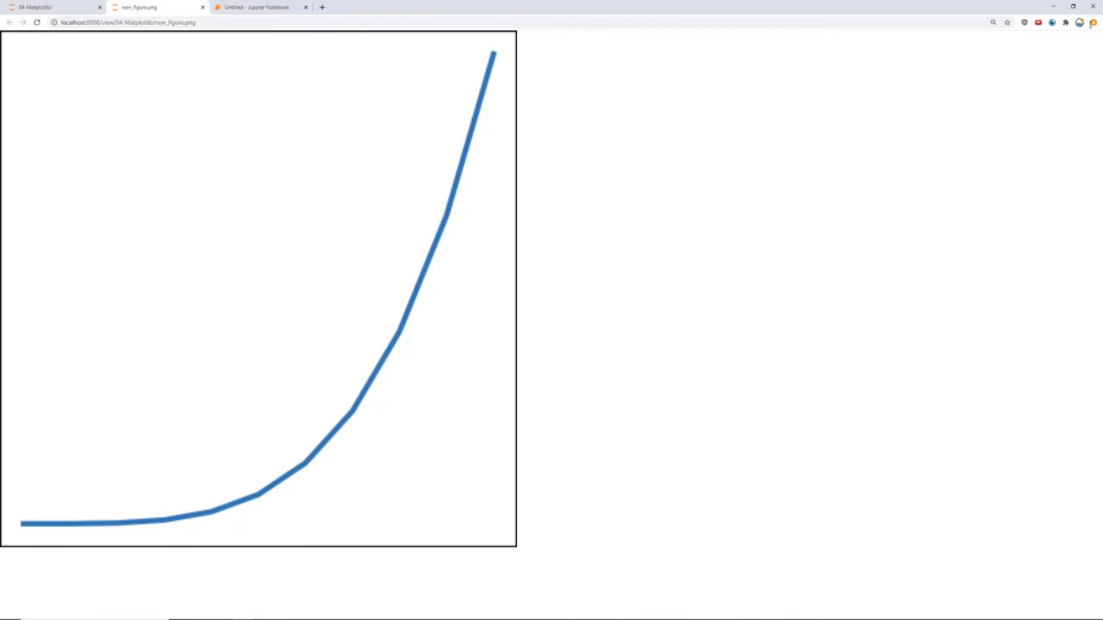
{"action": "mouse_move", "coordinate": [538, 62]}
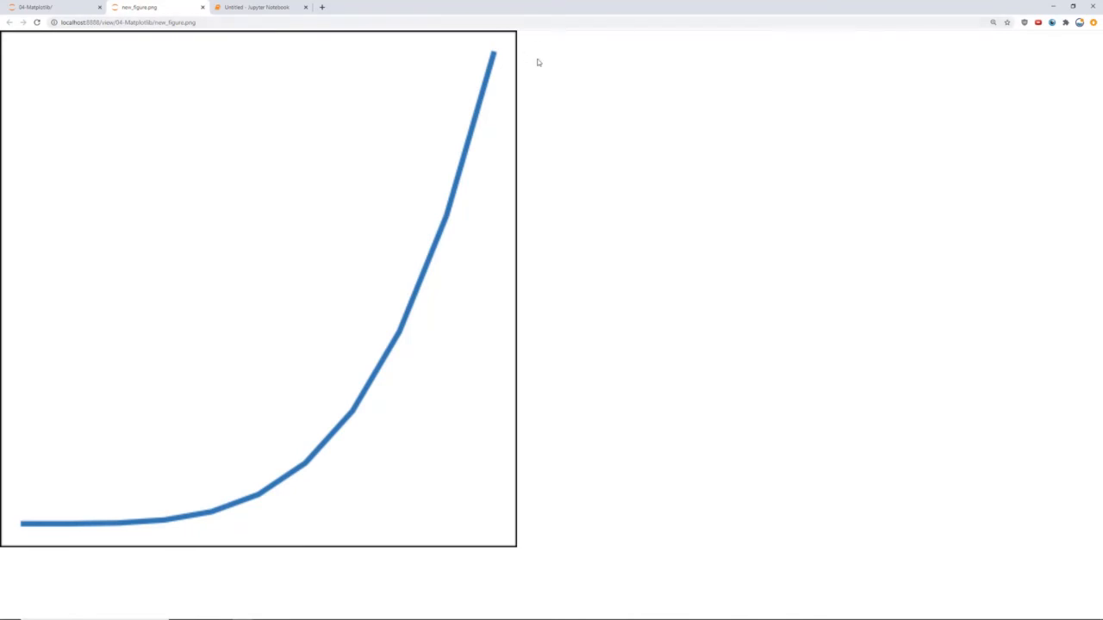
{"action": "mouse_move", "coordinate": [560, 317]}
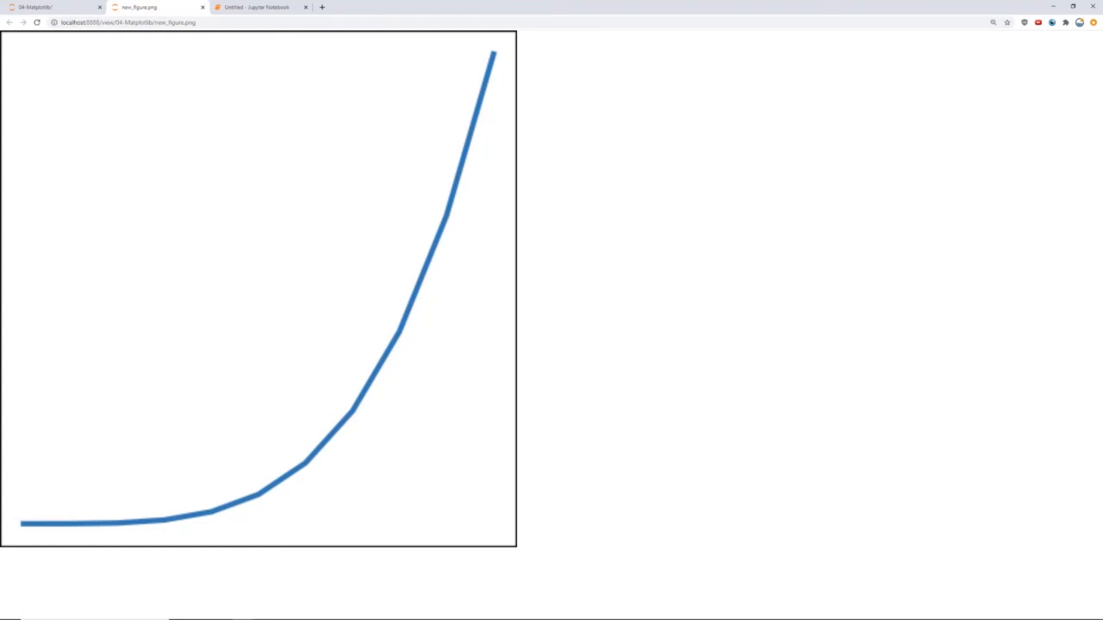
{"action": "mouse_move", "coordinate": [246, 577]}
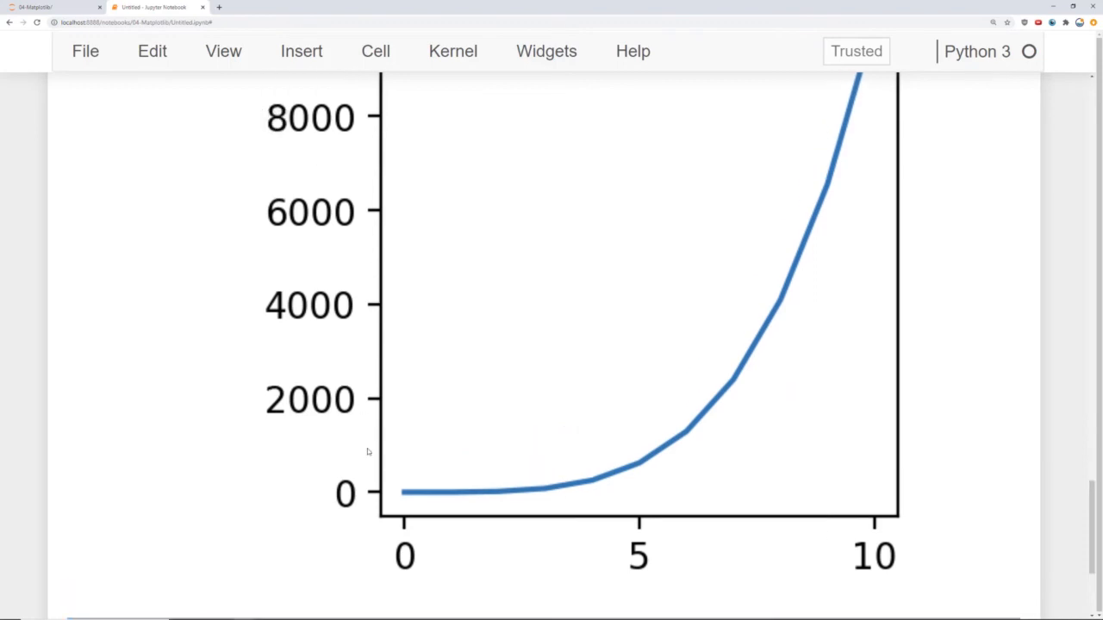
- Append bbox_inches='tight' to fig.savefig and rerun so new_figure.png is re-saved unclipped
{"action": "scroll", "scroll_direction": "up", "scroll_amount": 3}
{"action": "type", "text": "fig.savefig('new_figure.png',"}
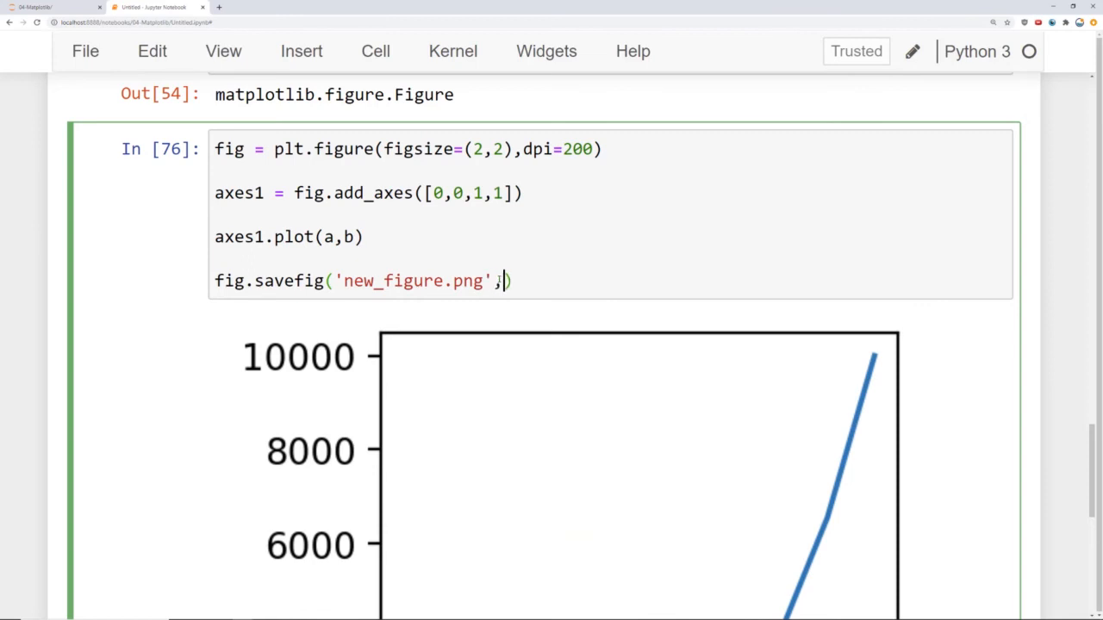
{"action": "type", "text": "bbo"}
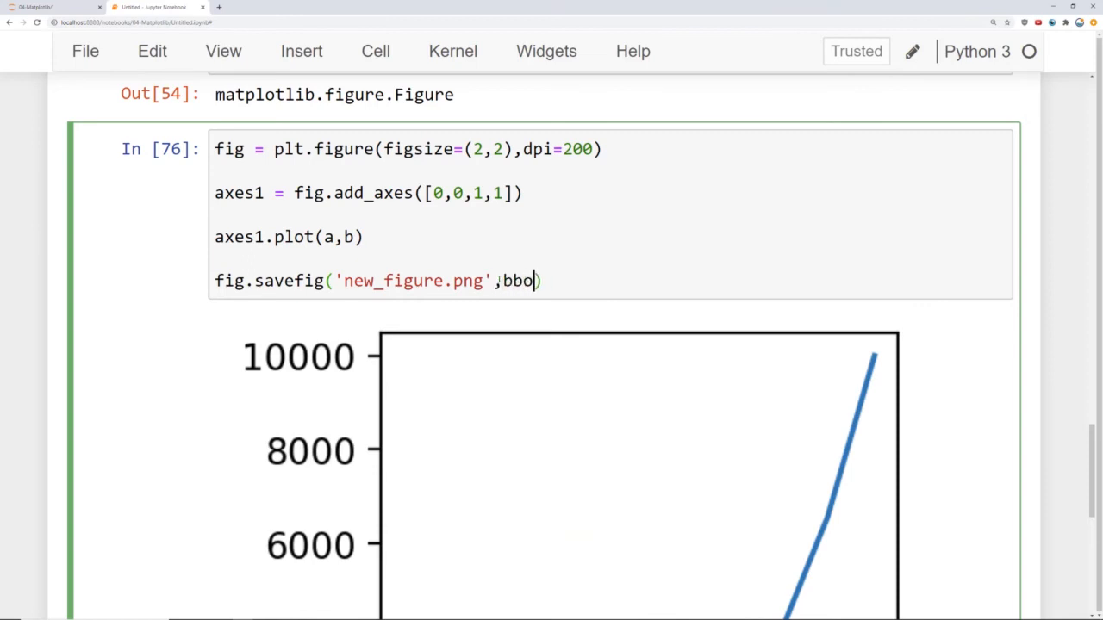
{"action": "type", "text": "_inches='tight"}
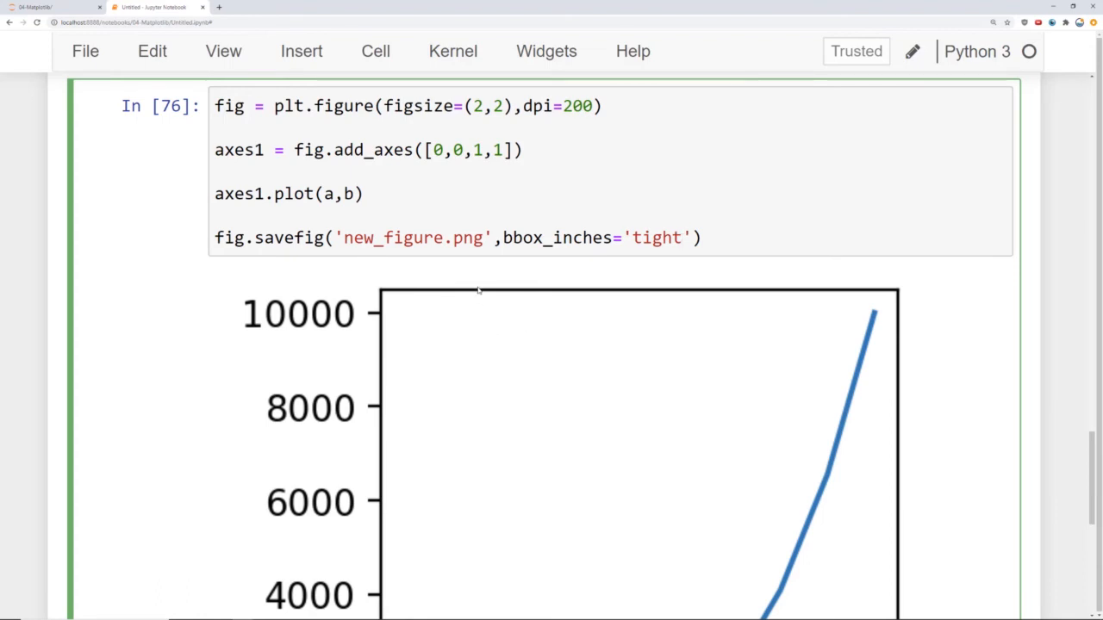
{"action": "scroll", "scroll_direction": "down", "scroll_amount": 3}
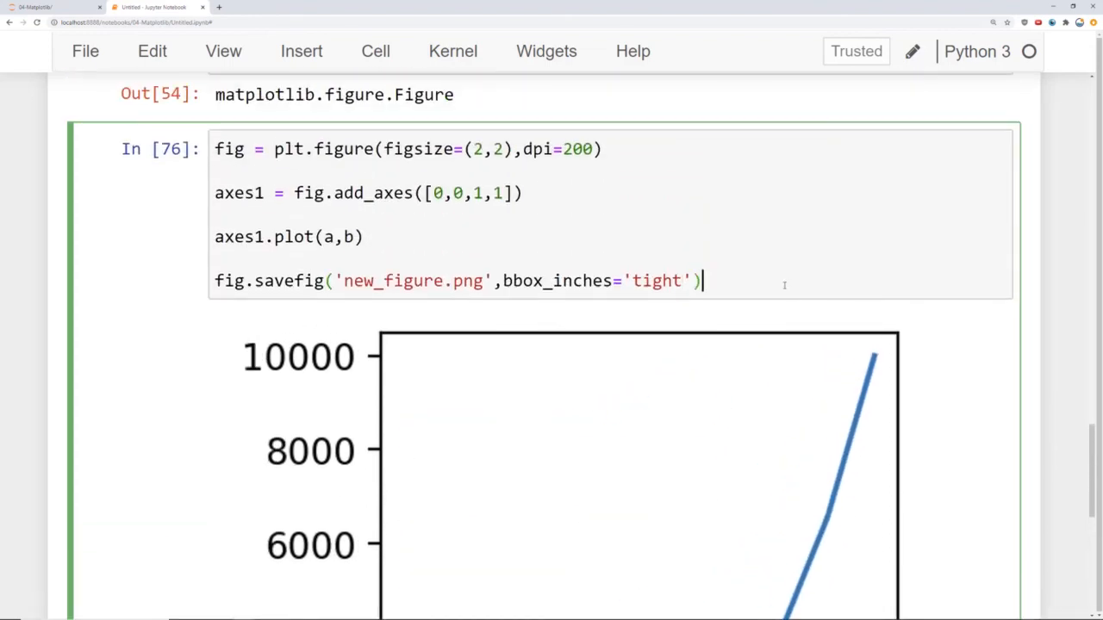
{"action": "scroll", "scroll_direction": "down", "scroll_amount": 3}
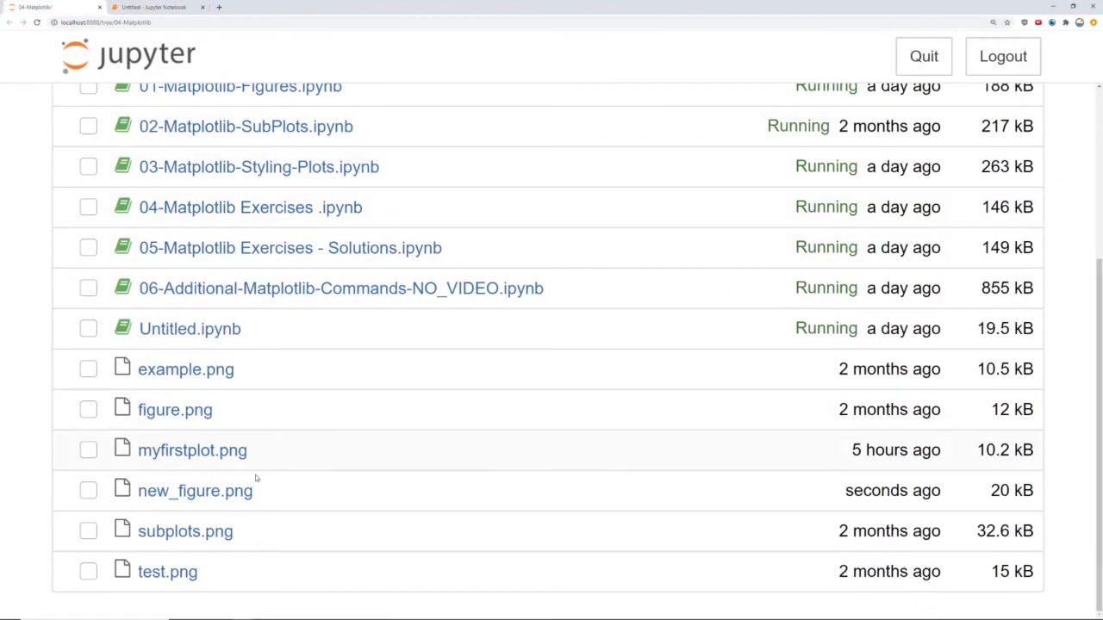
- View the re-saved new_figure.png with axes 0–10000 and 0–10, then return to the notebook
{"action": "left_click", "coordinate": [193, 491]}
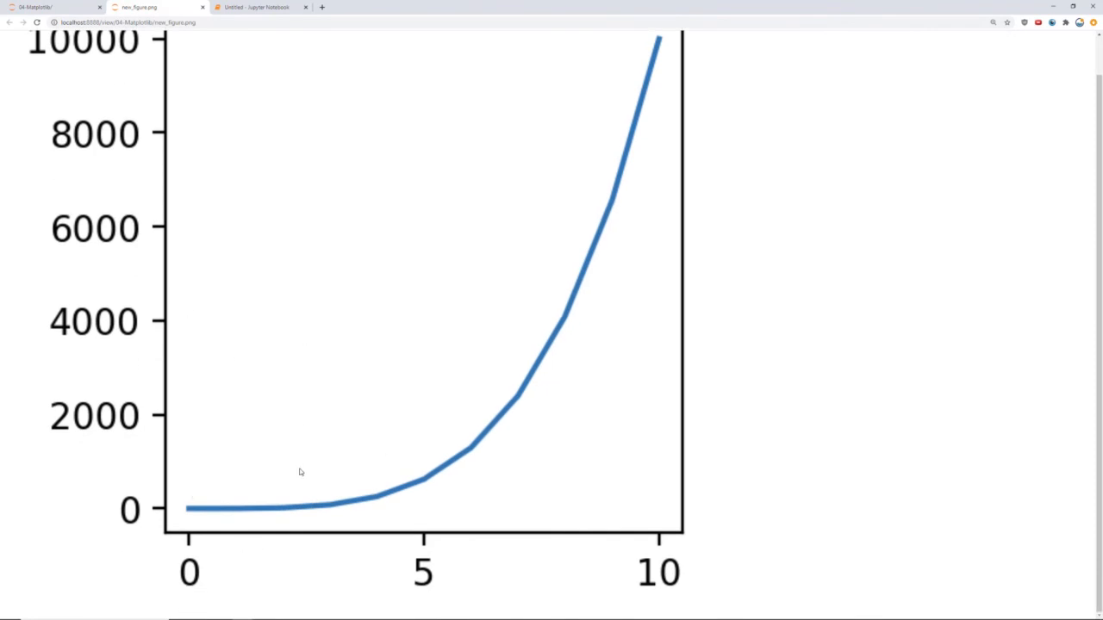
{"action": "left_click", "coordinate": [258, 6]}
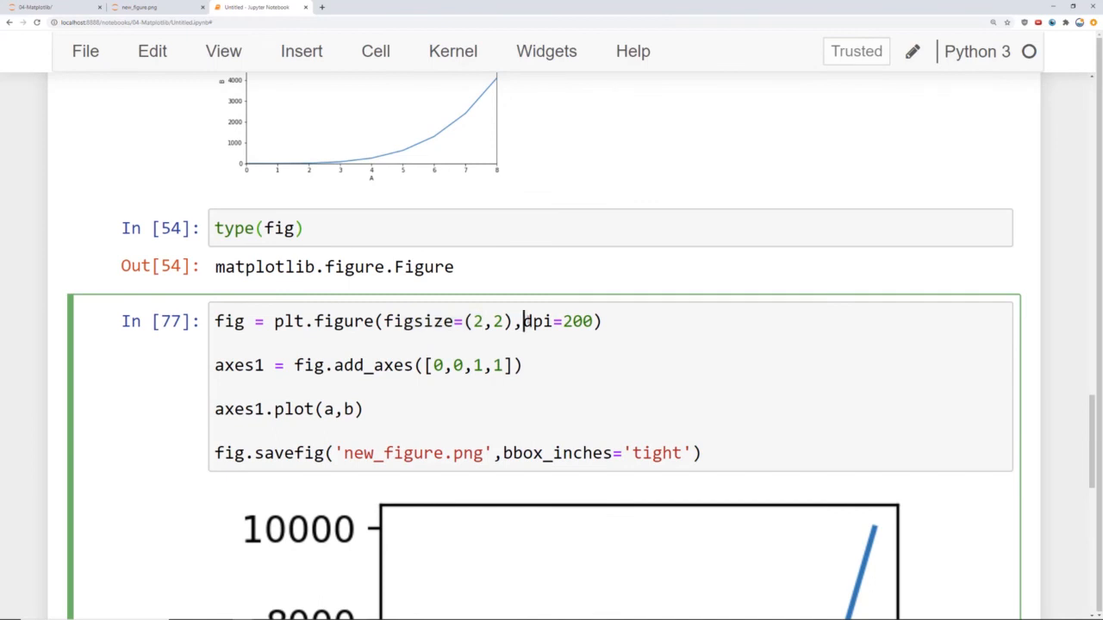
- Review the finished cell, highlighting figsize=(2,2) and dpi=200 above the rendered curve
{"action": "left_click_drag", "start_coordinate": [524, 323], "coordinate": [600, 322]}
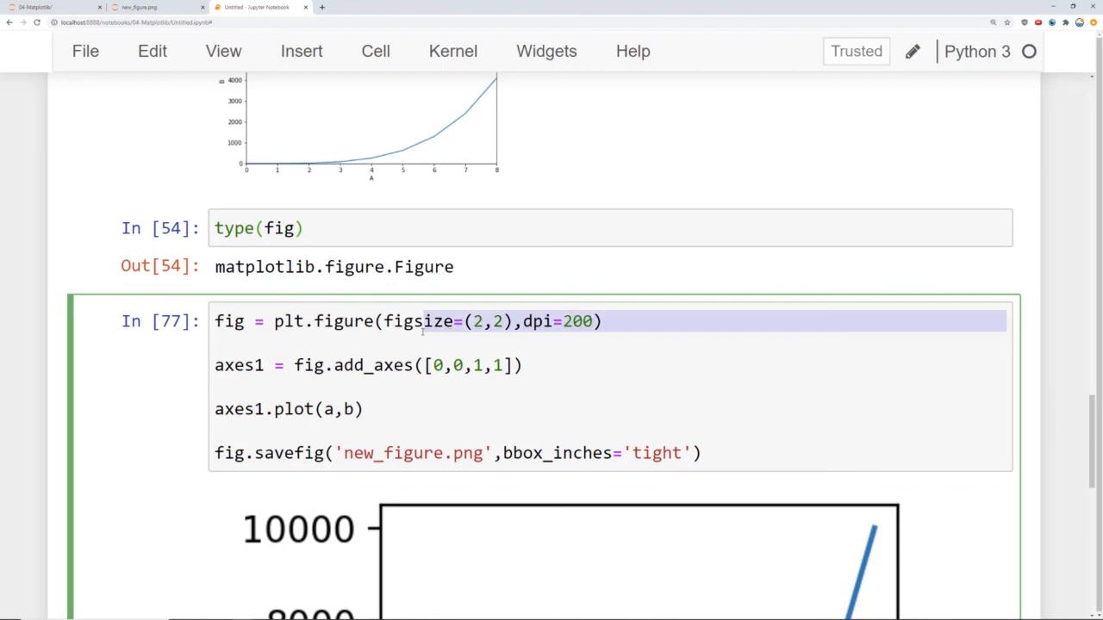
{"action": "scroll", "scroll_direction": "down", "scroll_amount": 3}
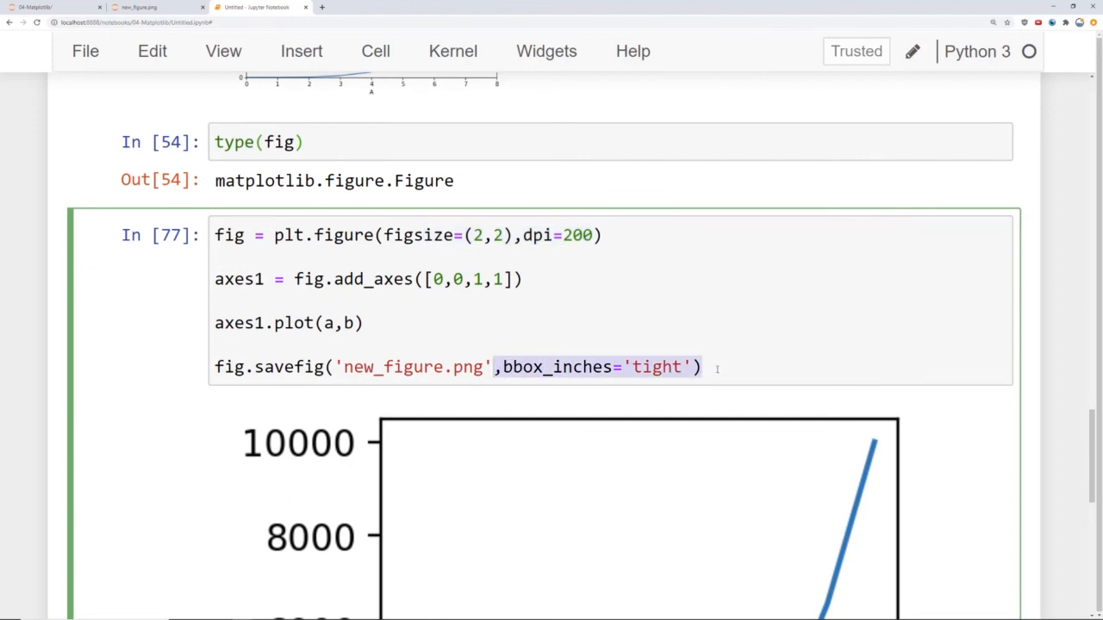
{"action": "scroll", "scroll_direction": "down", "scroll_amount": 3}
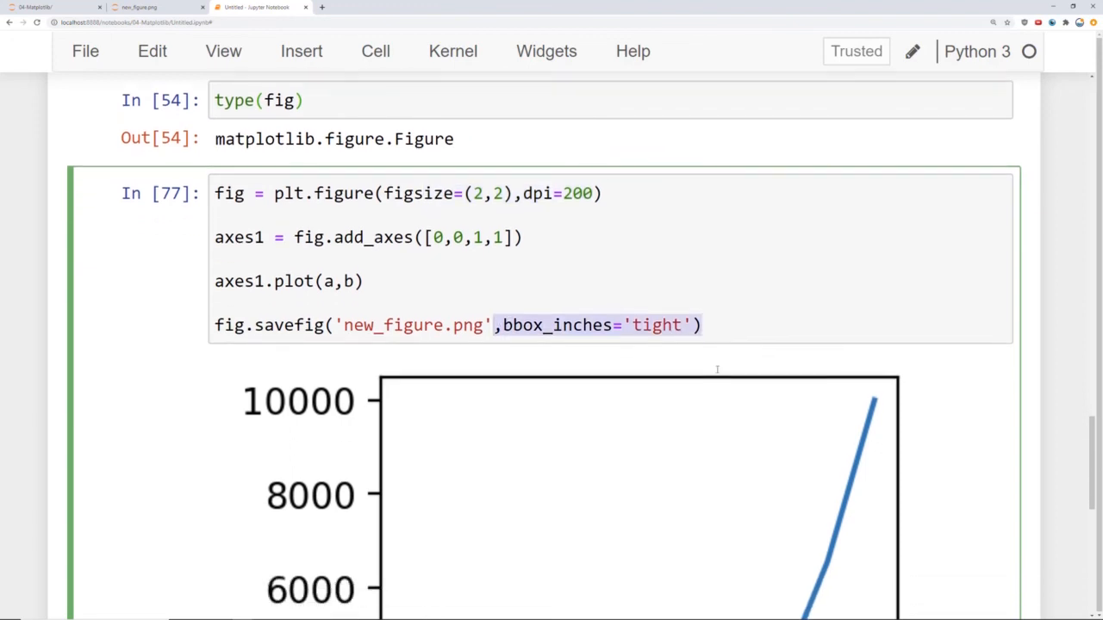
{"action": "scroll", "scroll_direction": "down", "scroll_amount": 3}
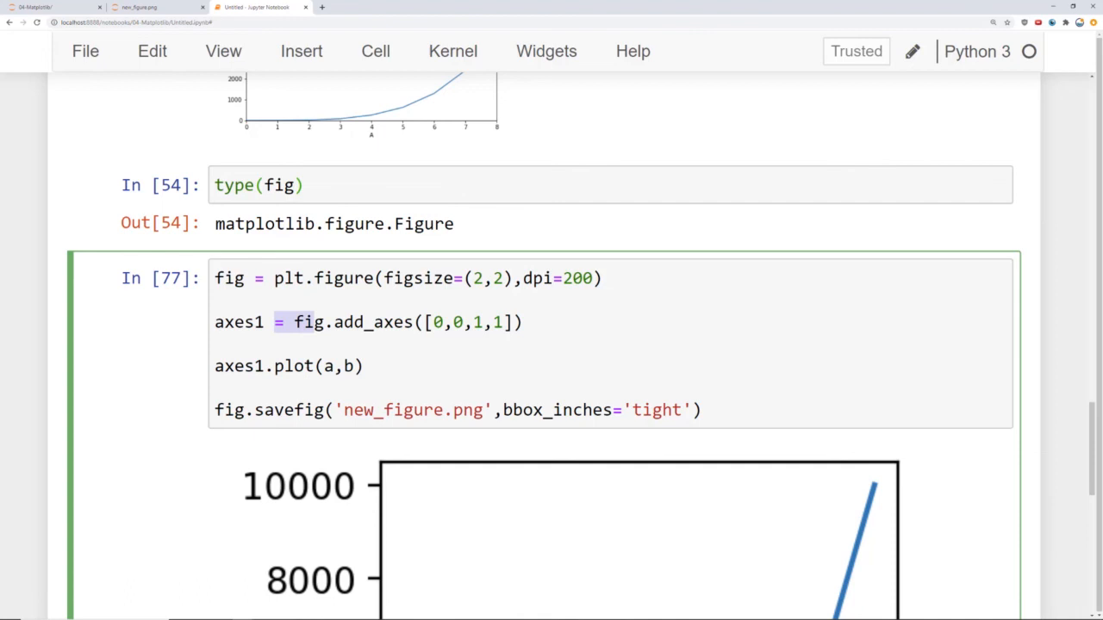
{"action": "left_click", "coordinate": [507, 365]}
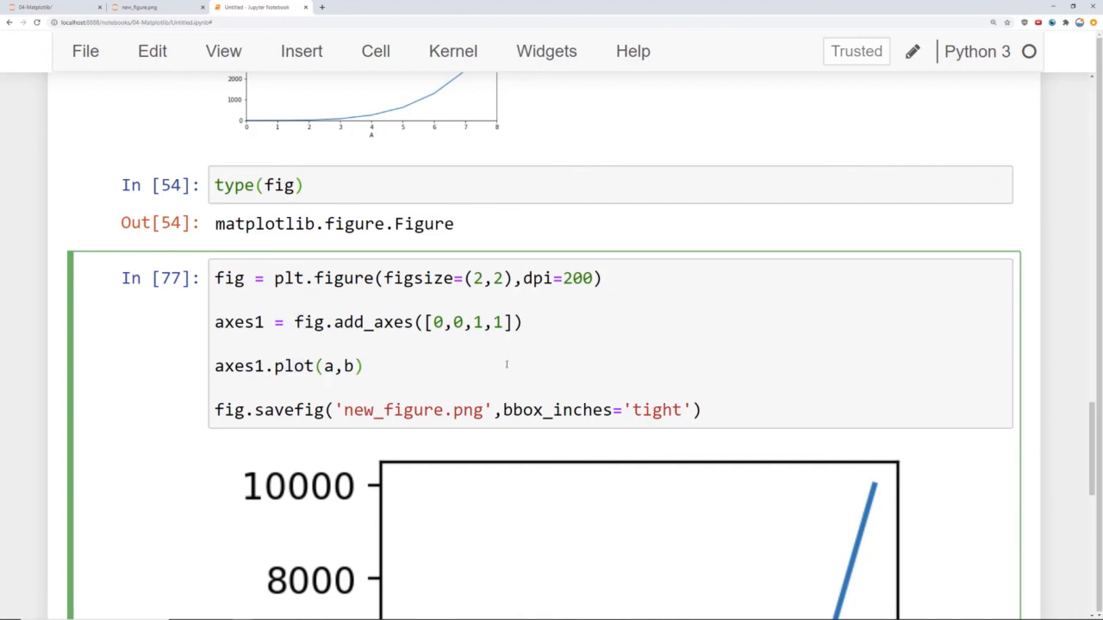